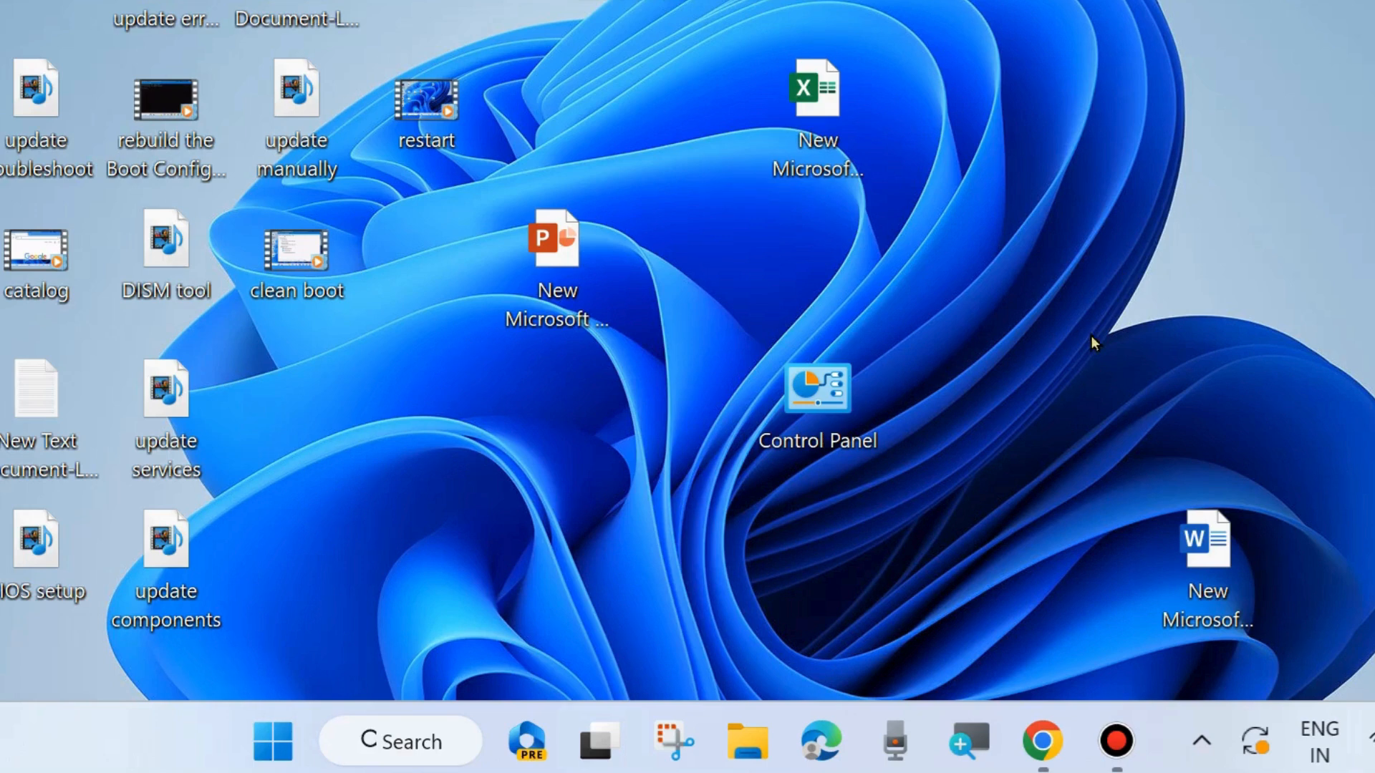
Open the New Microsoft Word Document from the desktop and scroll its iPhone Action Button text
{"action": "left_click", "coordinate": [1206, 539]}
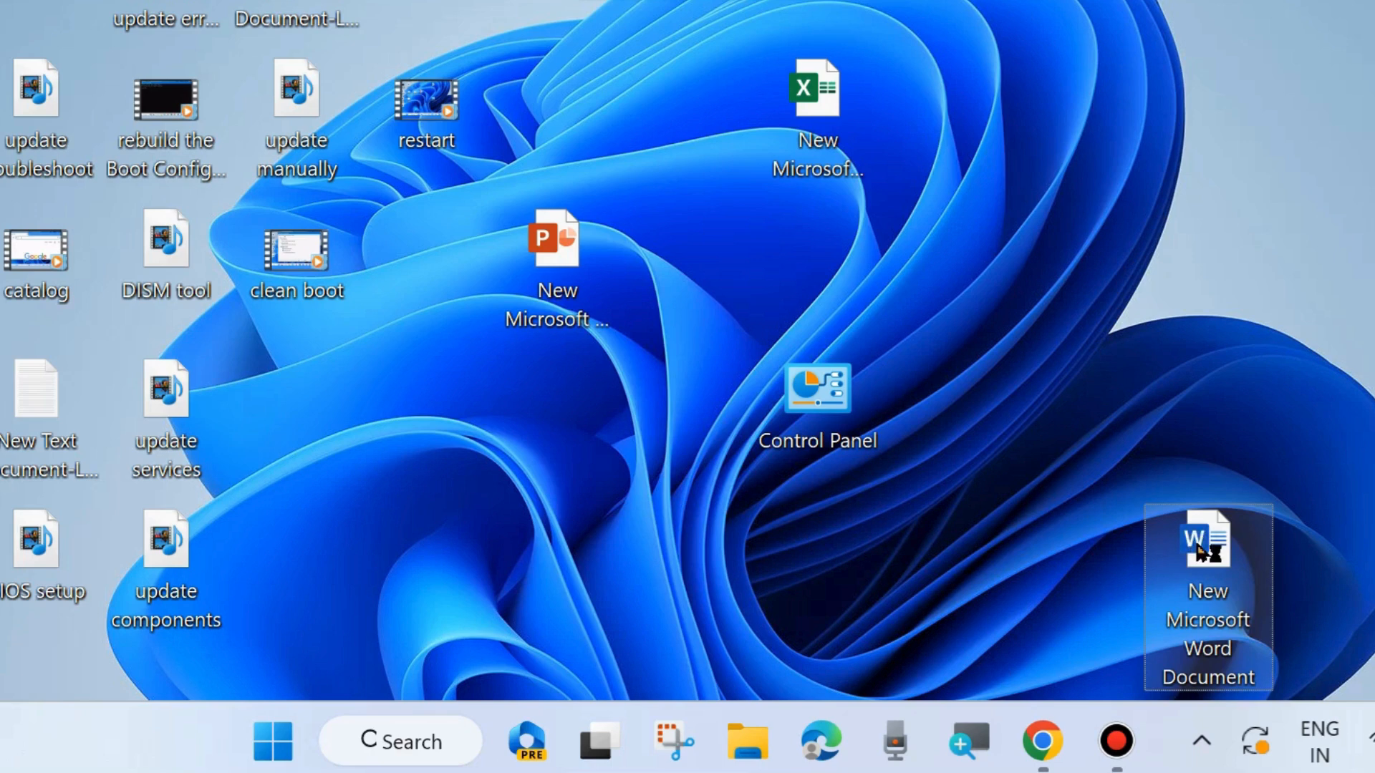
{"action": "double_click", "coordinate": [1208, 537]}
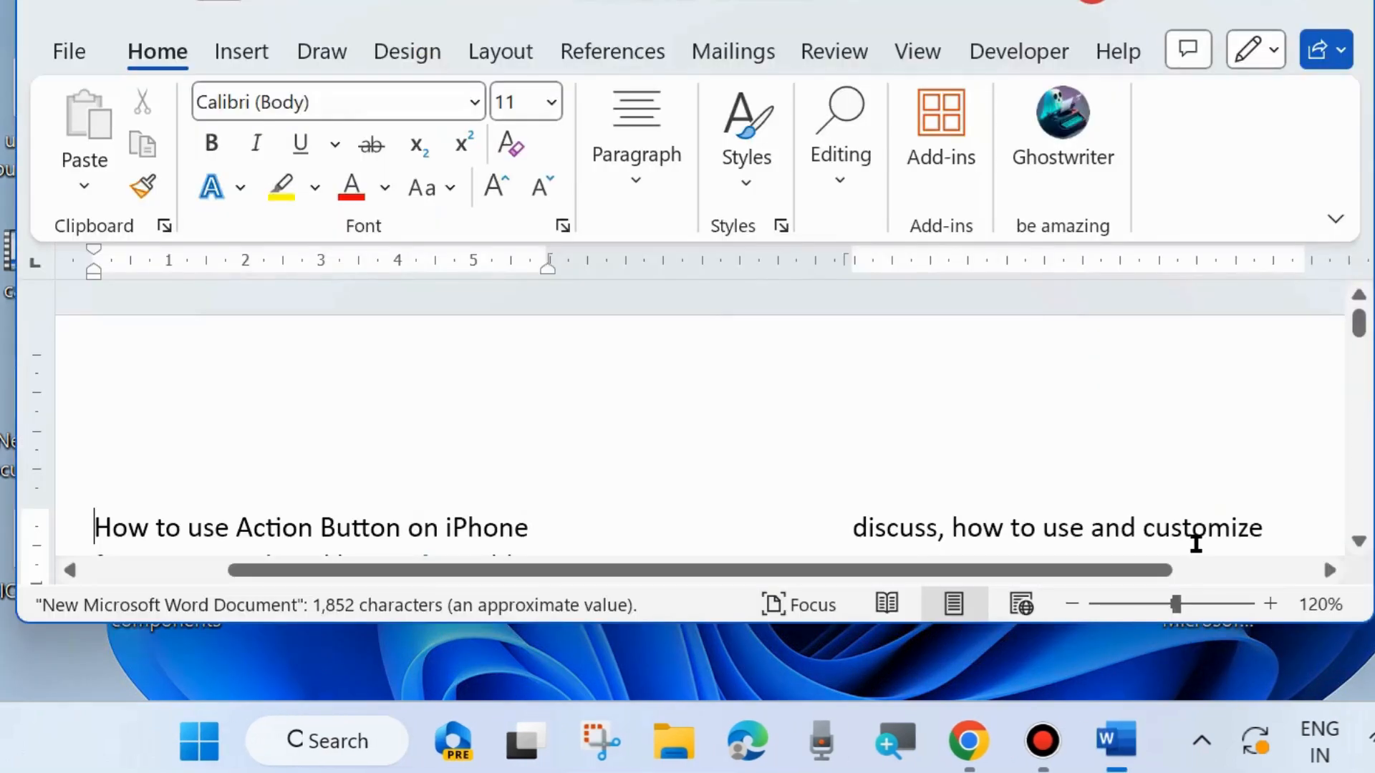
{"action": "mouse_move", "coordinate": [647, 440]}
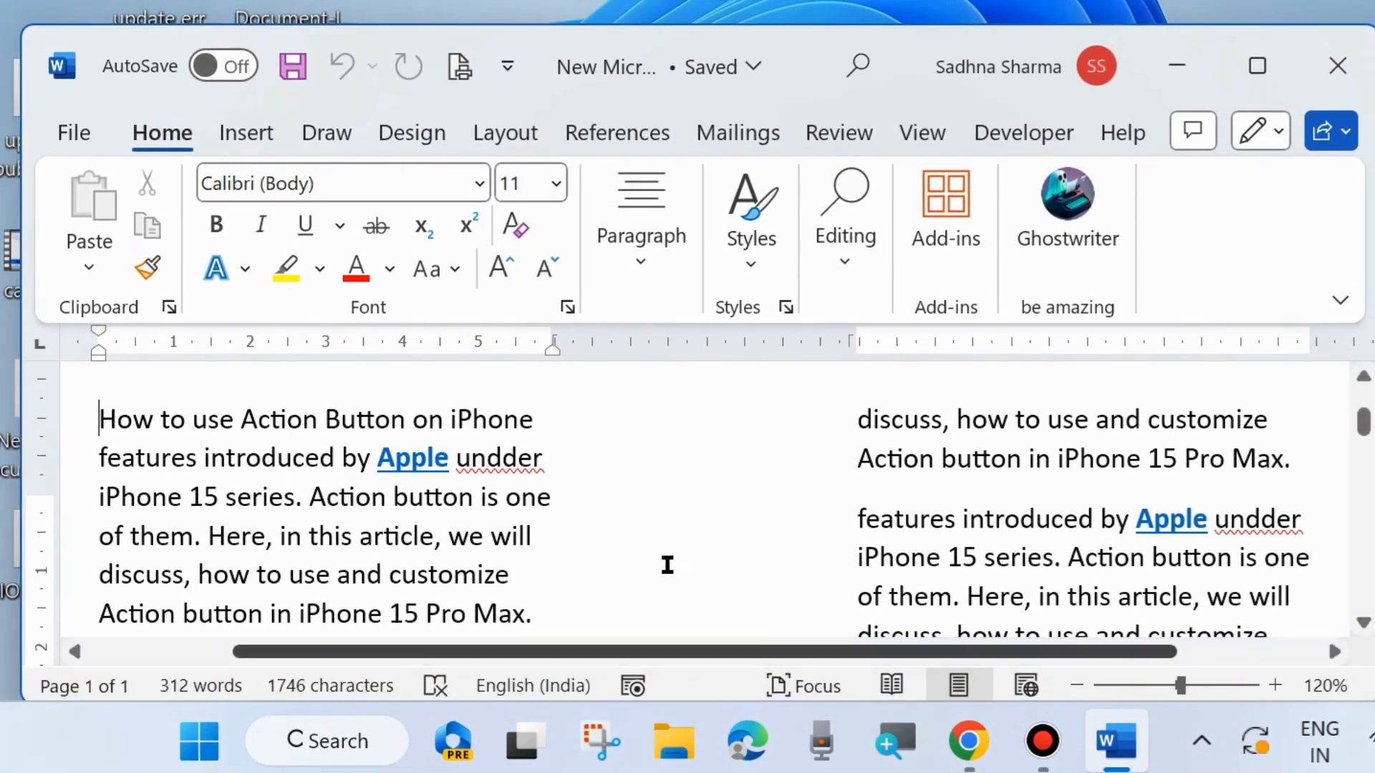
{"action": "scroll", "scroll_direction": "down", "scroll_amount": 3}
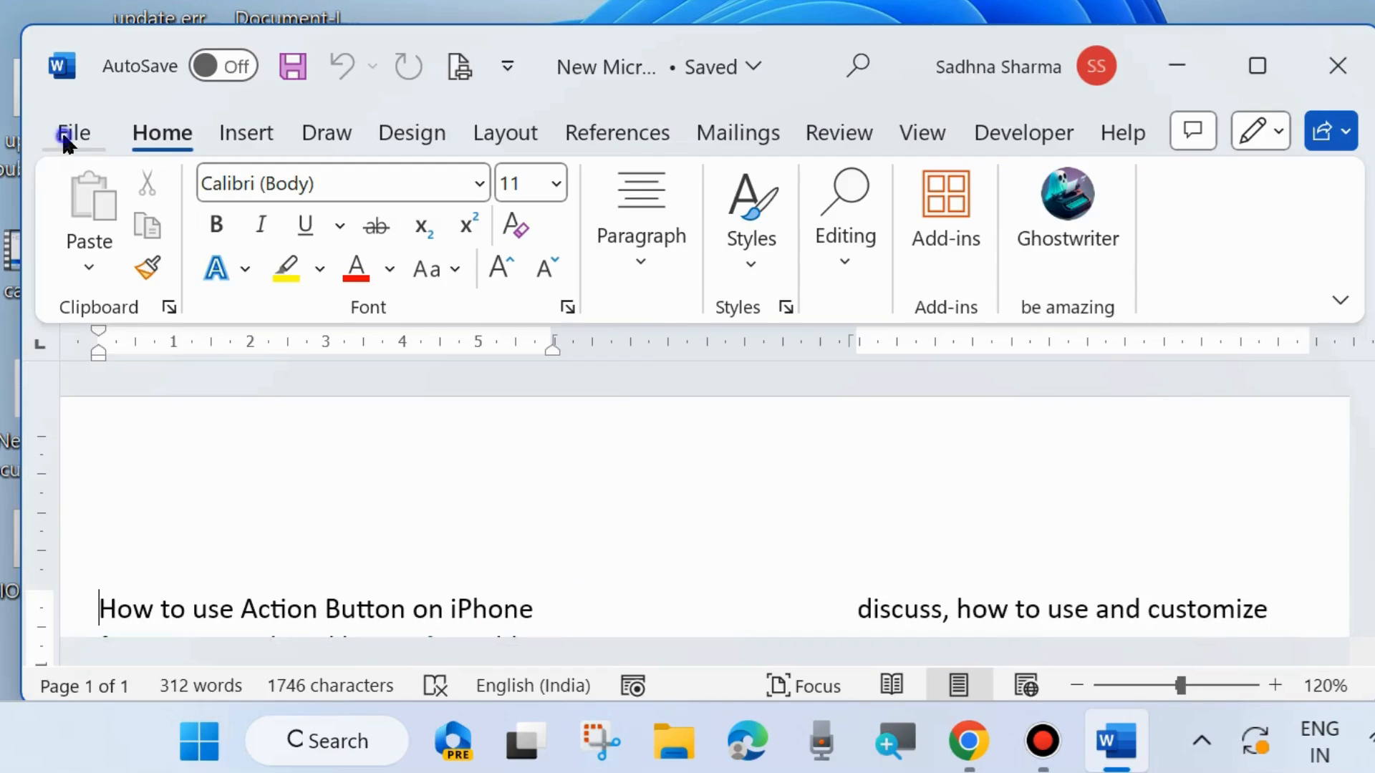
Go to Word's print screen via File > Print, keeping Fax as the printer
{"action": "left_click", "coordinate": [73, 131]}
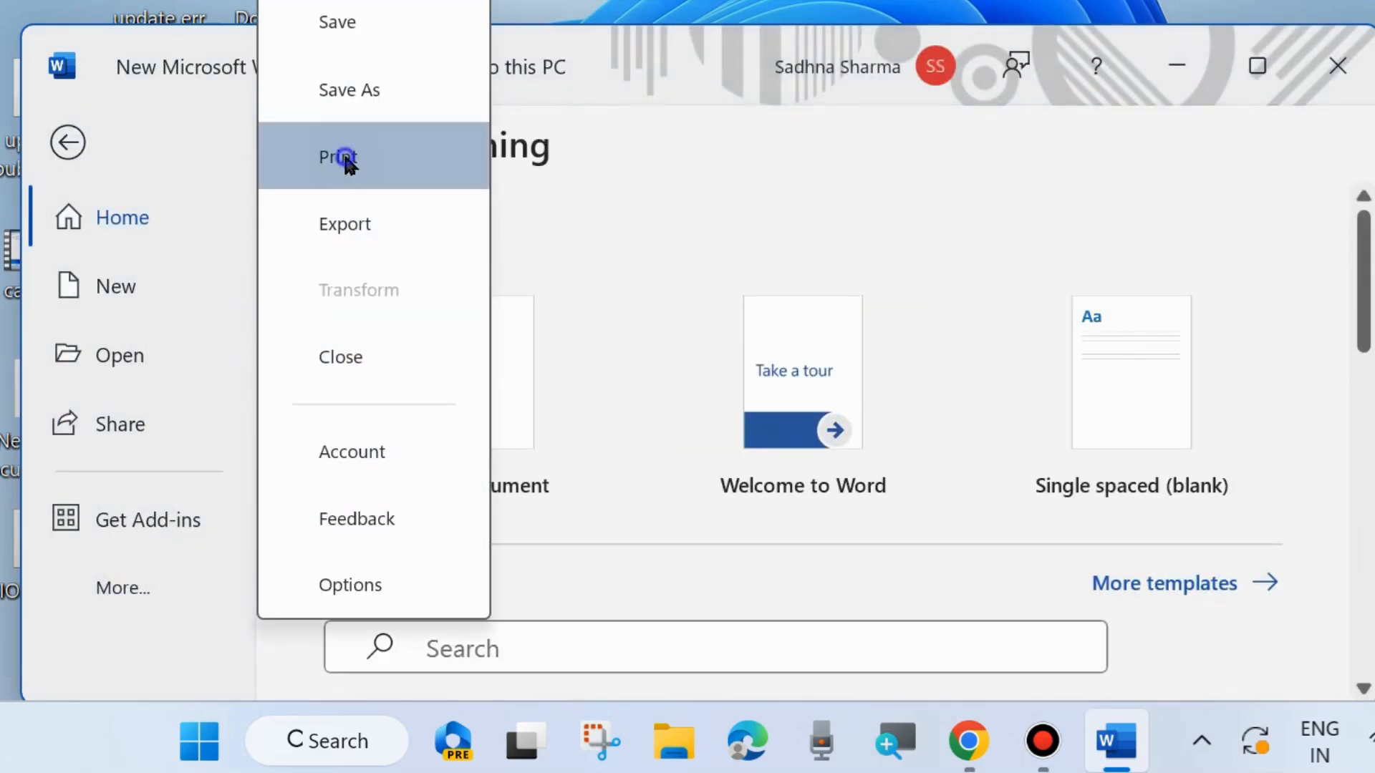
{"action": "left_click", "coordinate": [337, 157]}
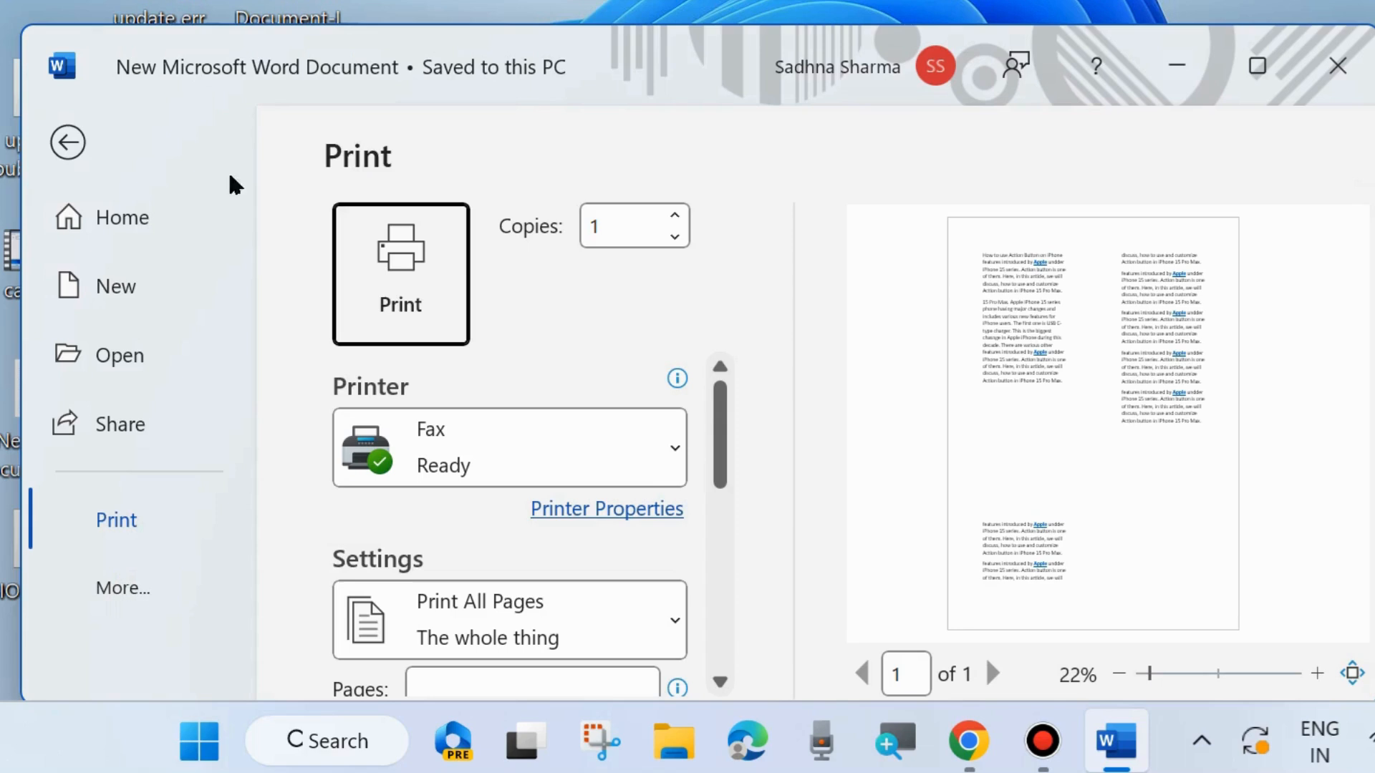
{"action": "mouse_move", "coordinate": [779, 428]}
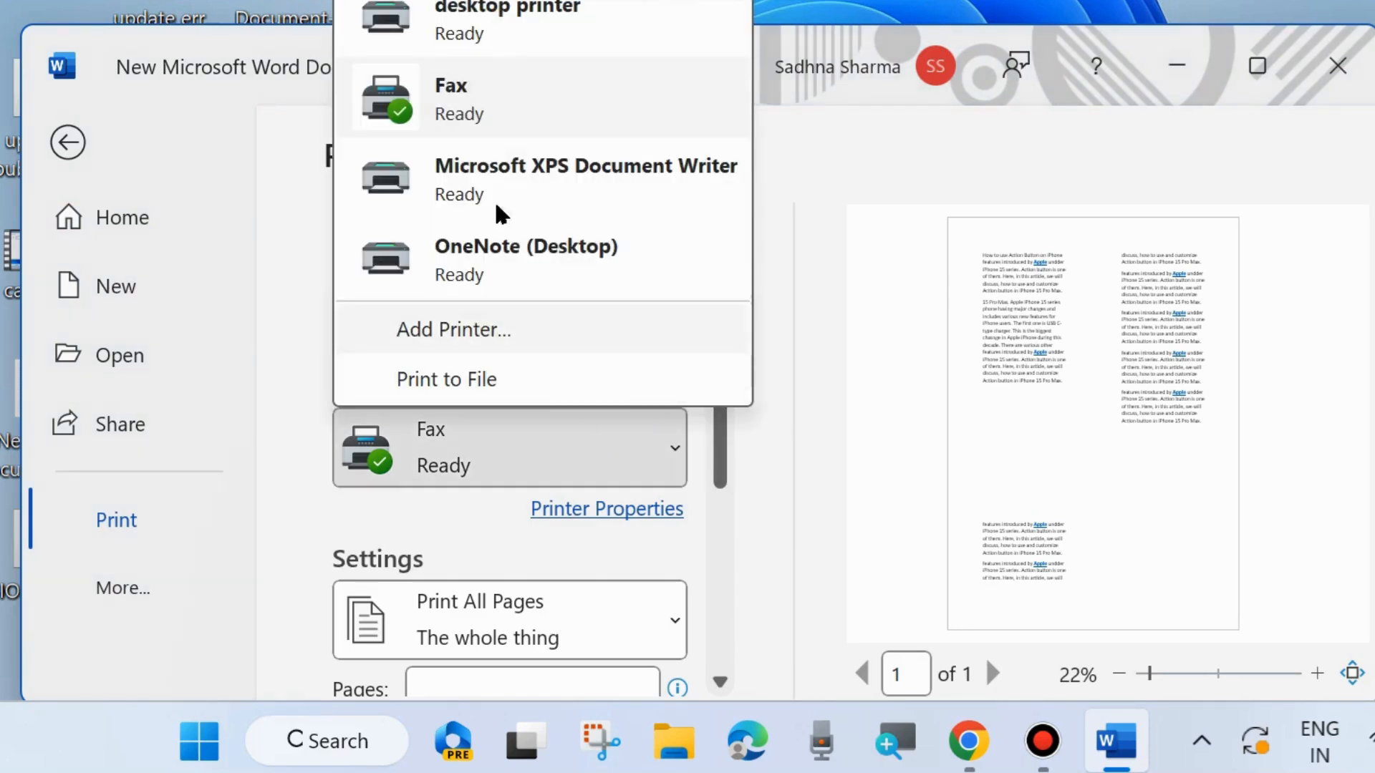
{"action": "left_click", "coordinate": [508, 447]}
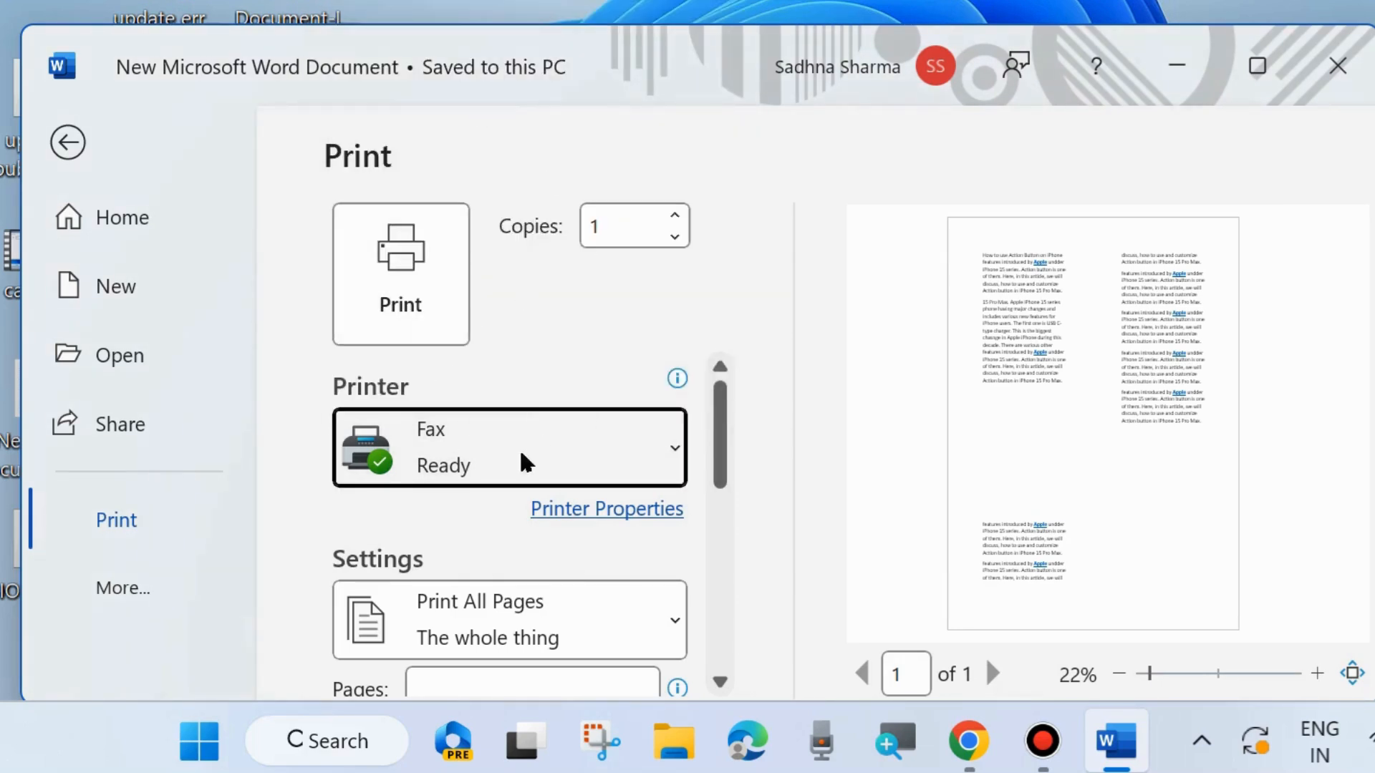
Reveal the Print One Sided setting's one- and both-sides choices
{"action": "scroll", "scroll_direction": "down", "scroll_amount": 3}
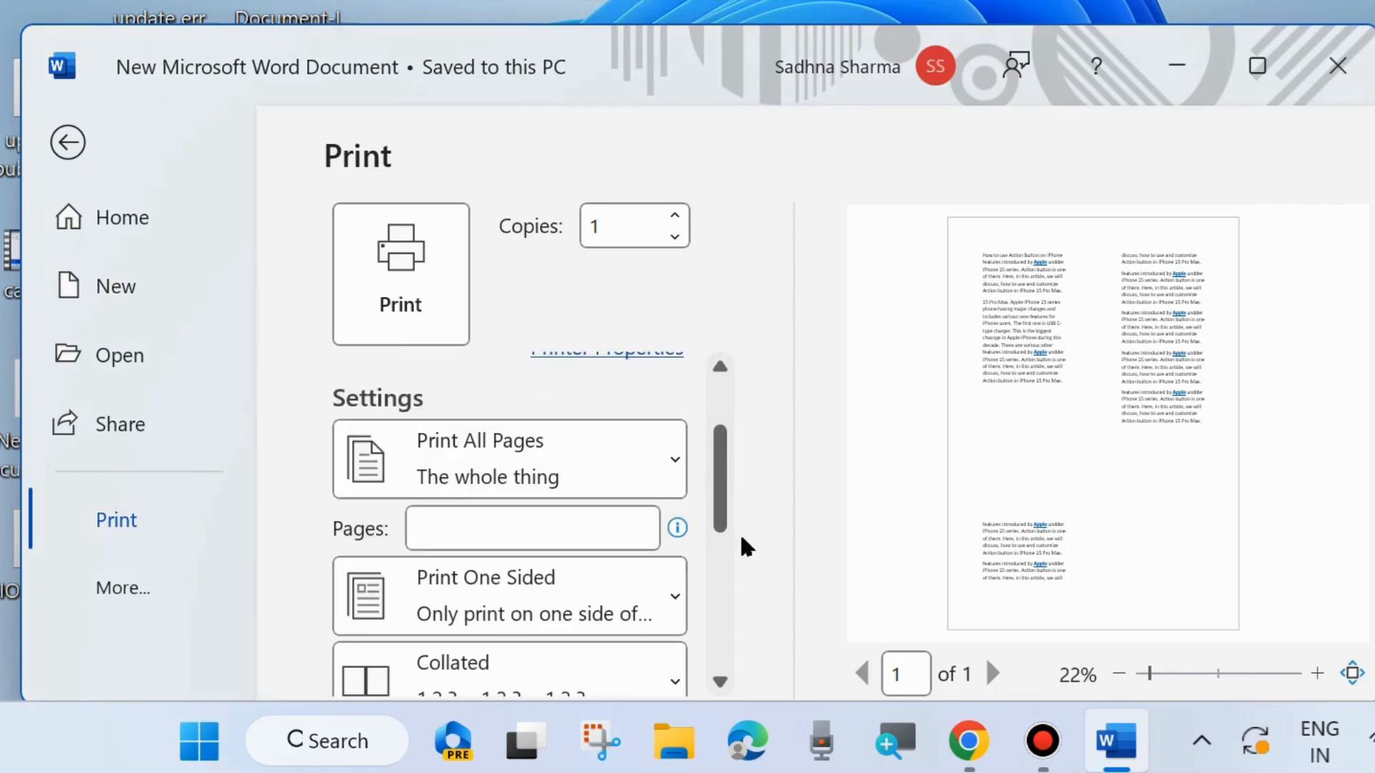
{"action": "left_click", "coordinate": [508, 459]}
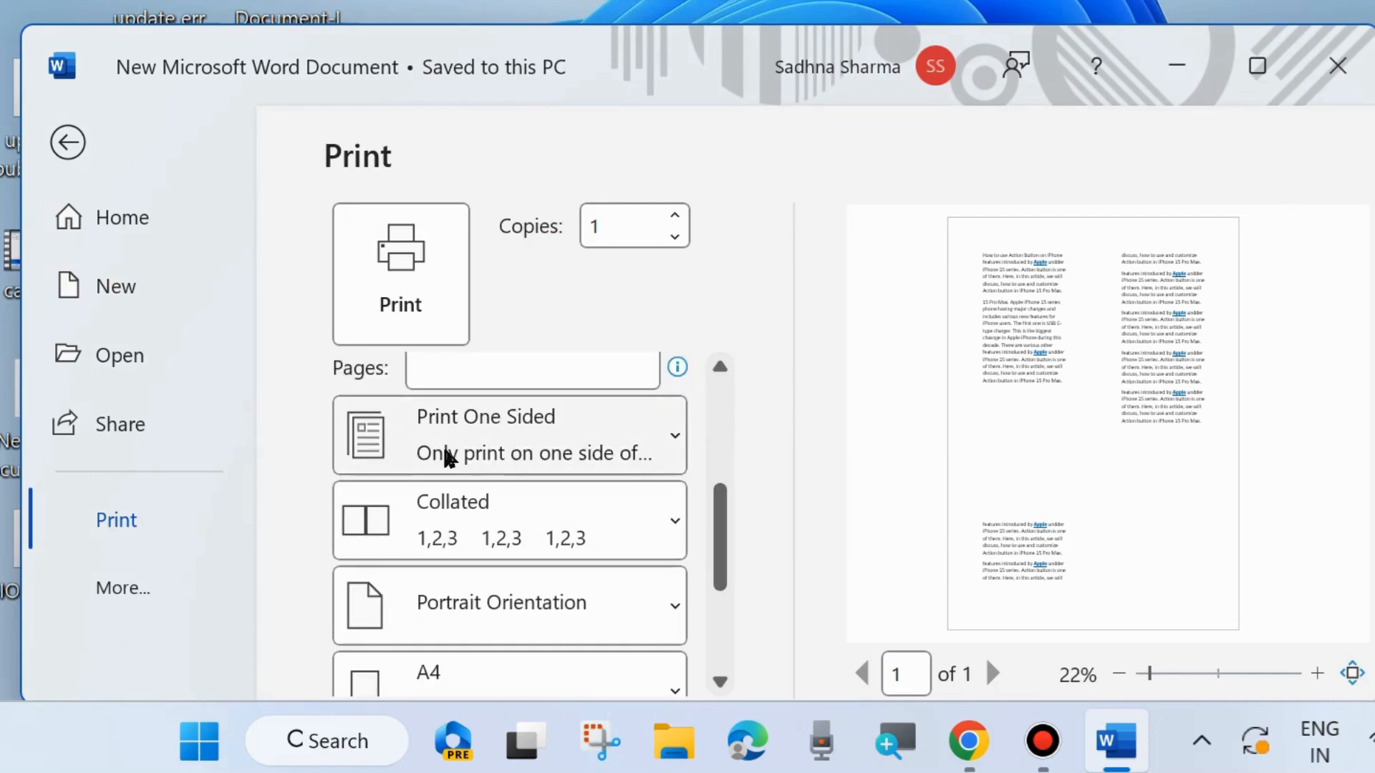
{"action": "mouse_move", "coordinate": [522, 464]}
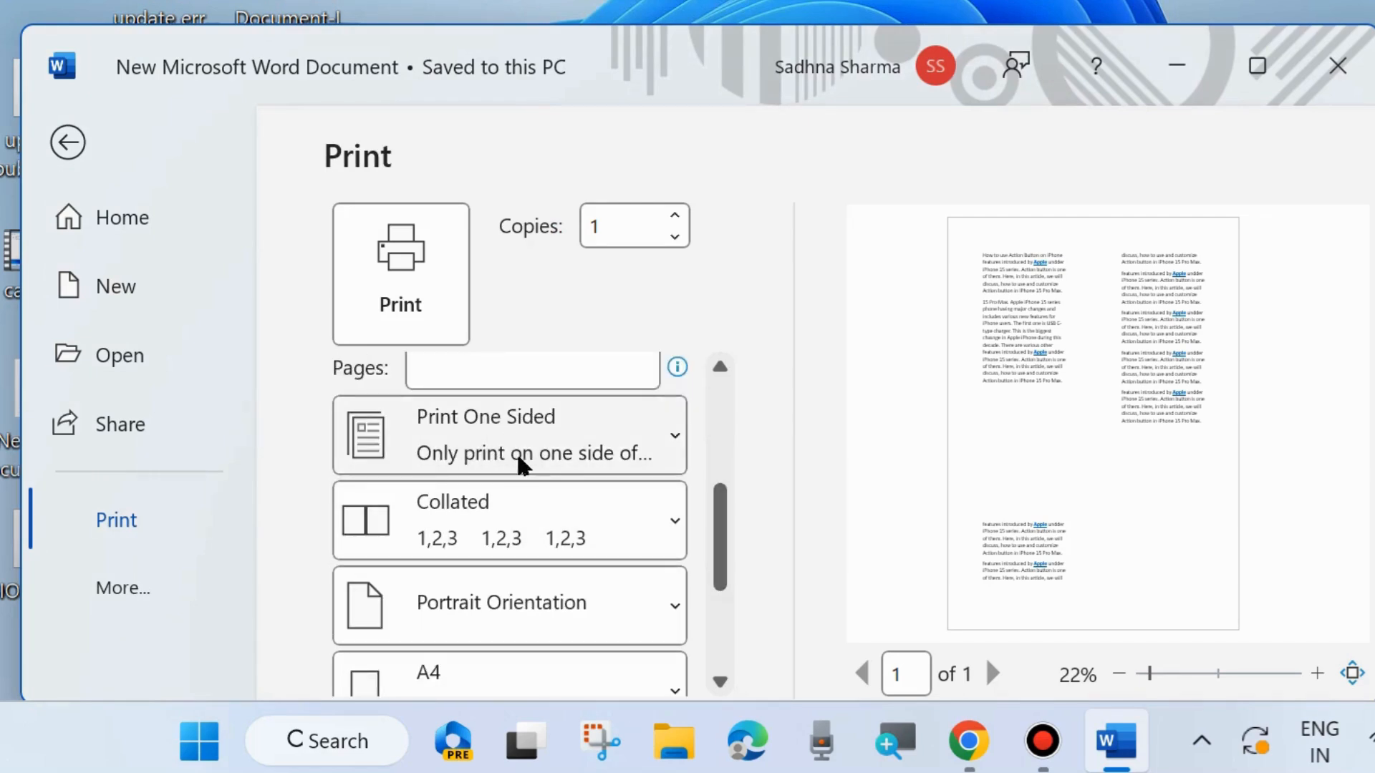
{"action": "left_click", "coordinate": [508, 435]}
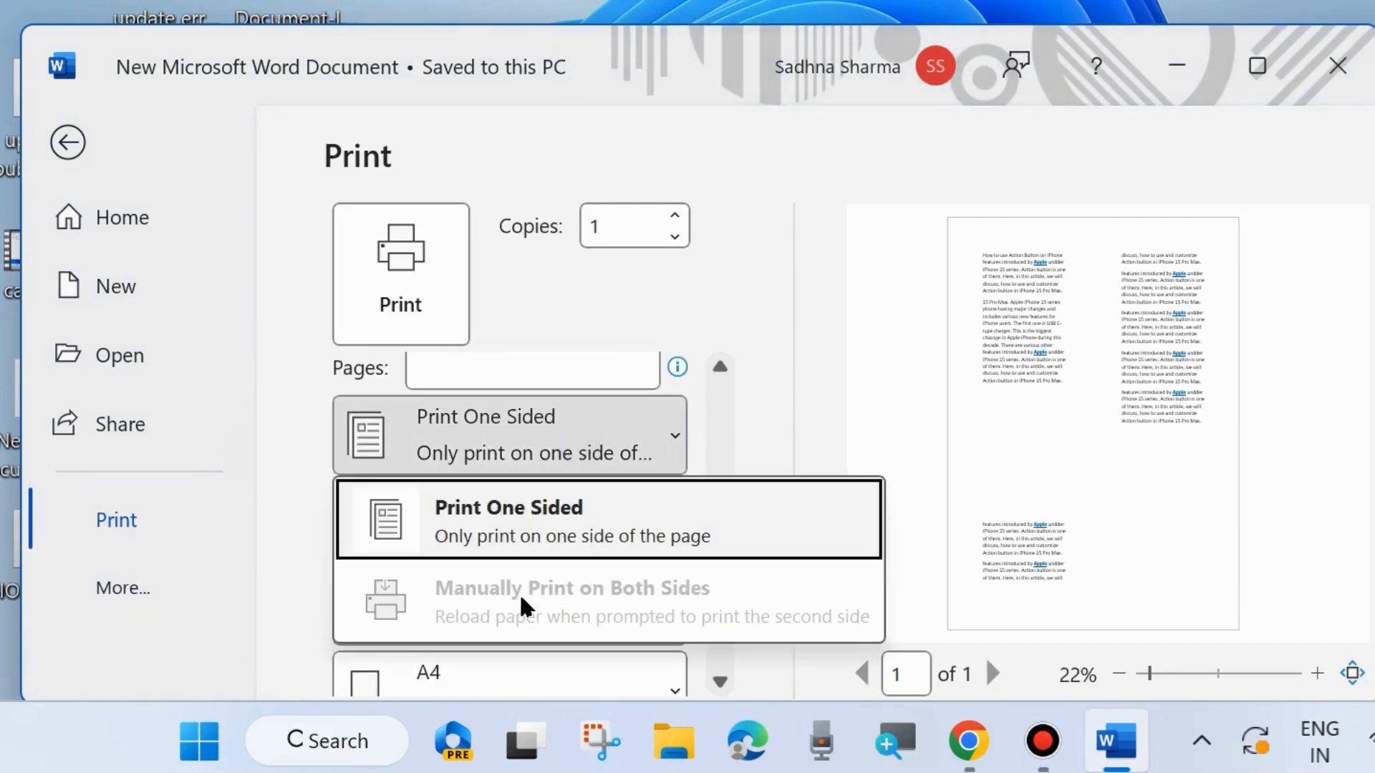
{"action": "mouse_move", "coordinate": [561, 619]}
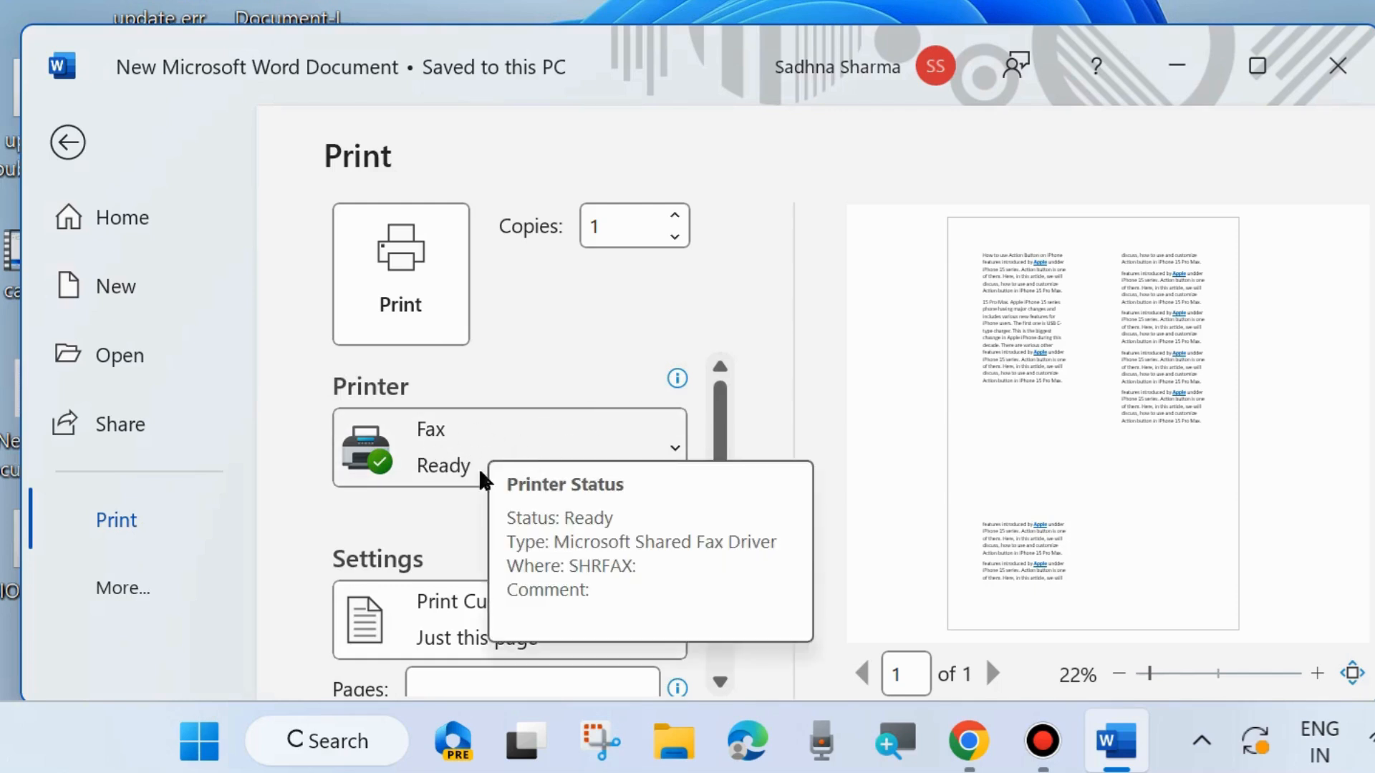
{"action": "mouse_move", "coordinate": [495, 478]}
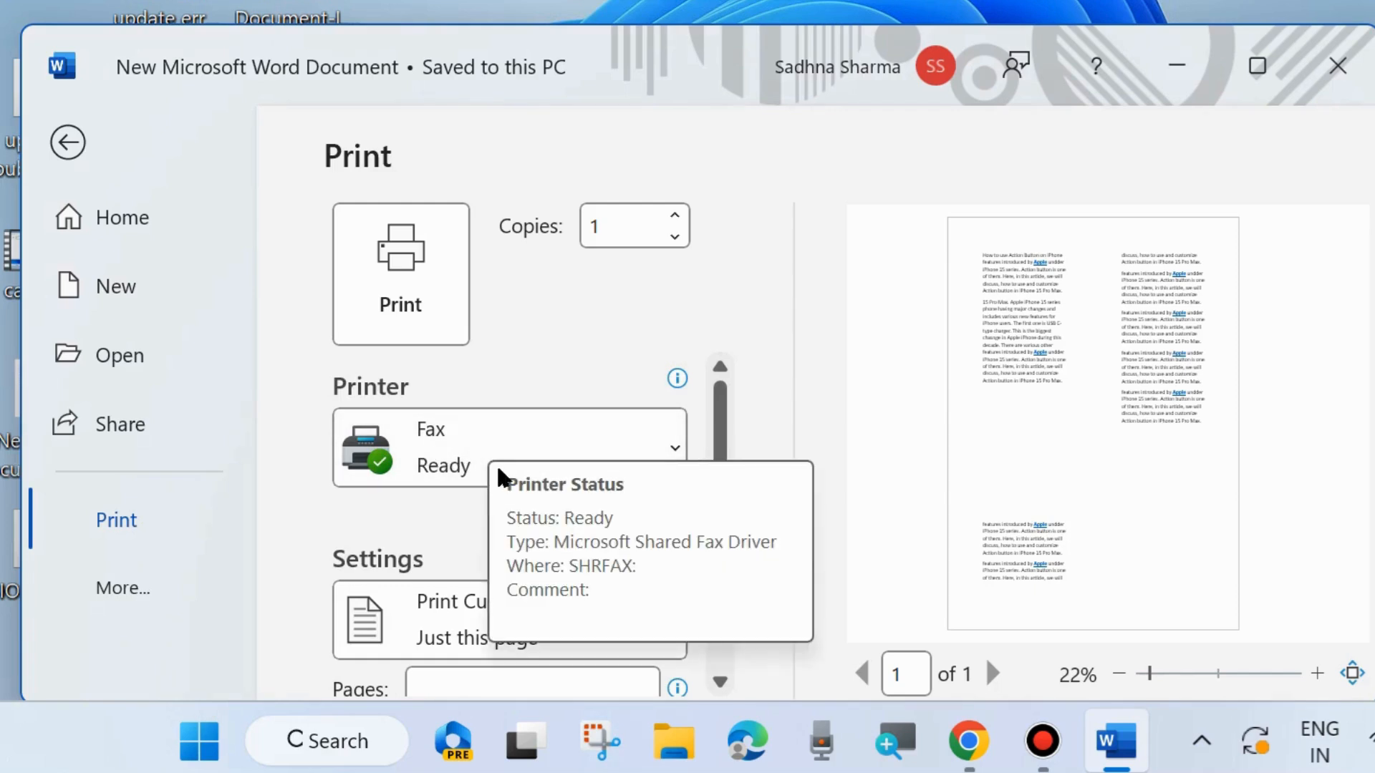
Choose Manually Print on Both Sides in the print settings and send the document to print
{"action": "left_click", "coordinate": [68, 143]}
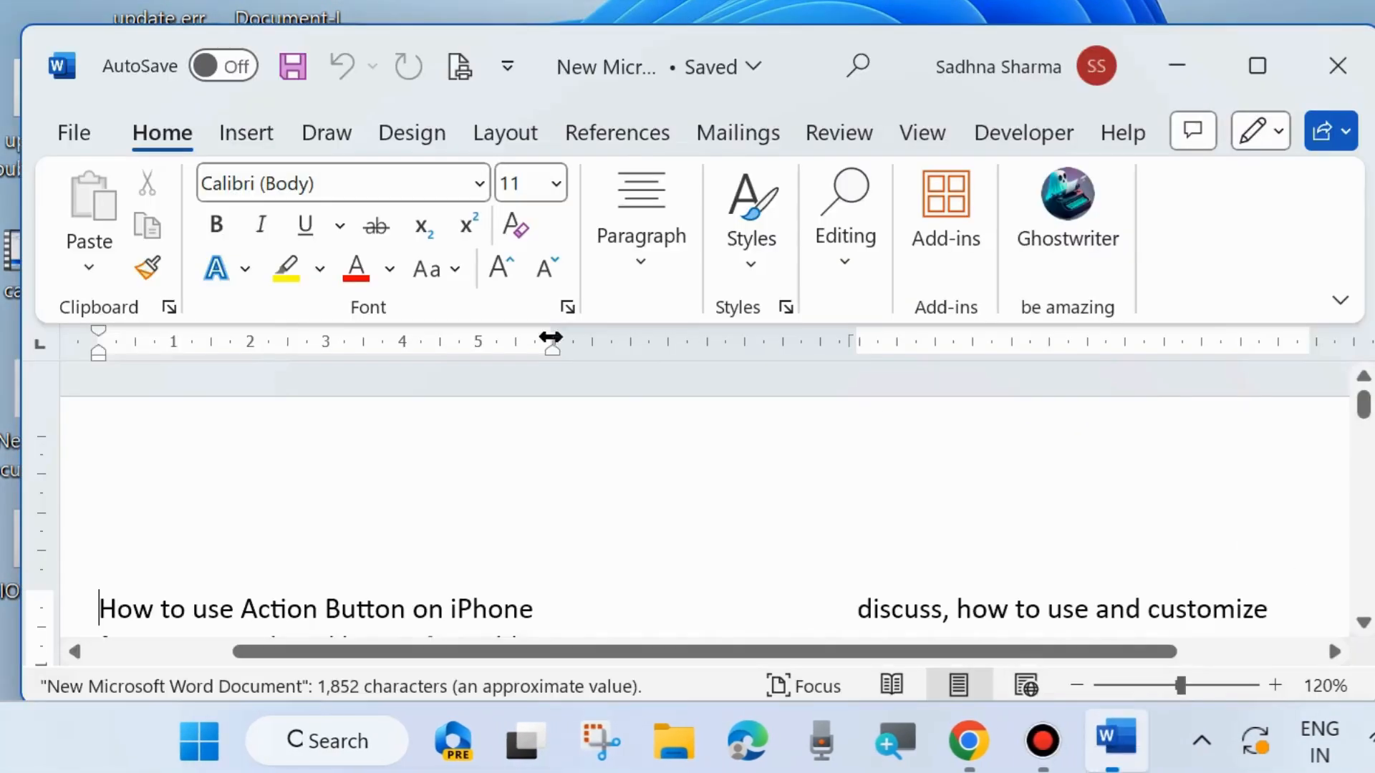
{"action": "left_click", "coordinate": [73, 132]}
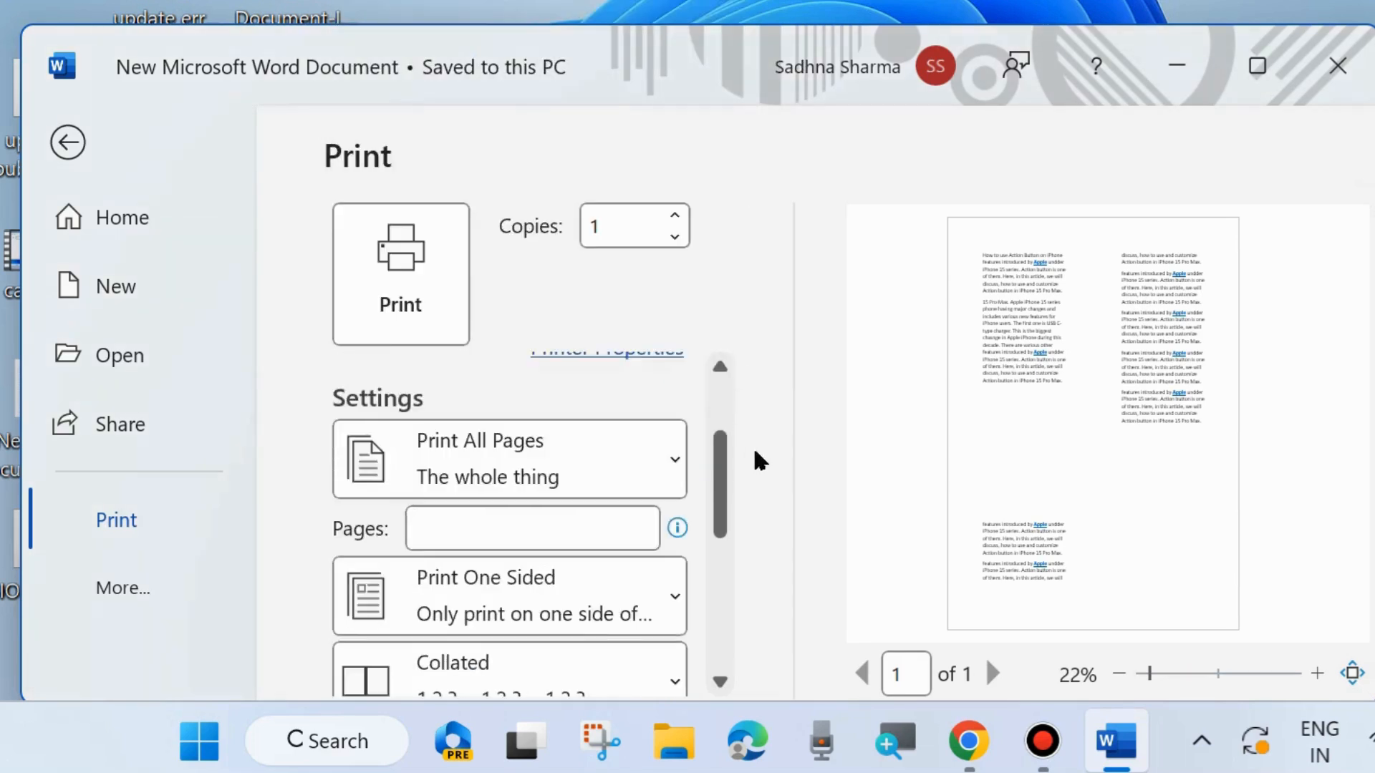
{"action": "left_click", "coordinate": [508, 594]}
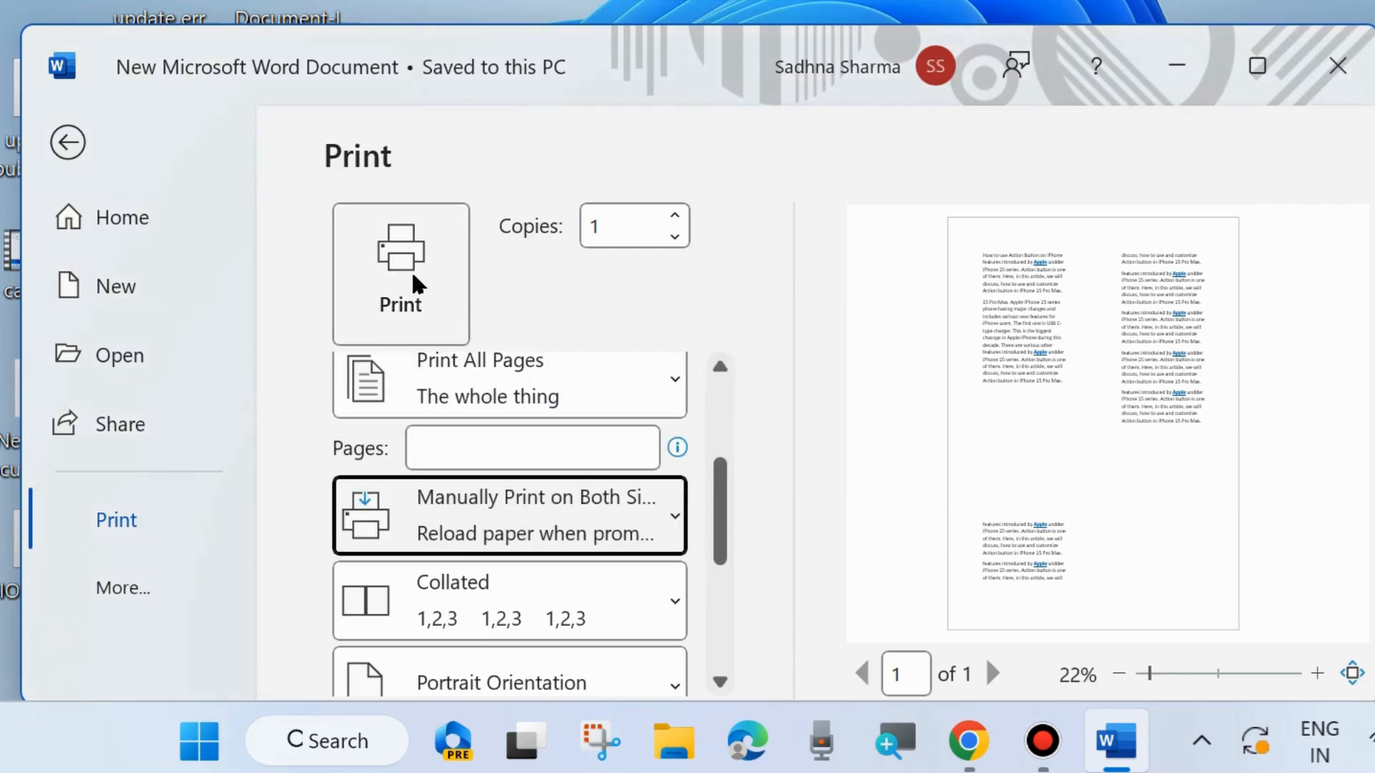
{"action": "left_click", "coordinate": [68, 142]}
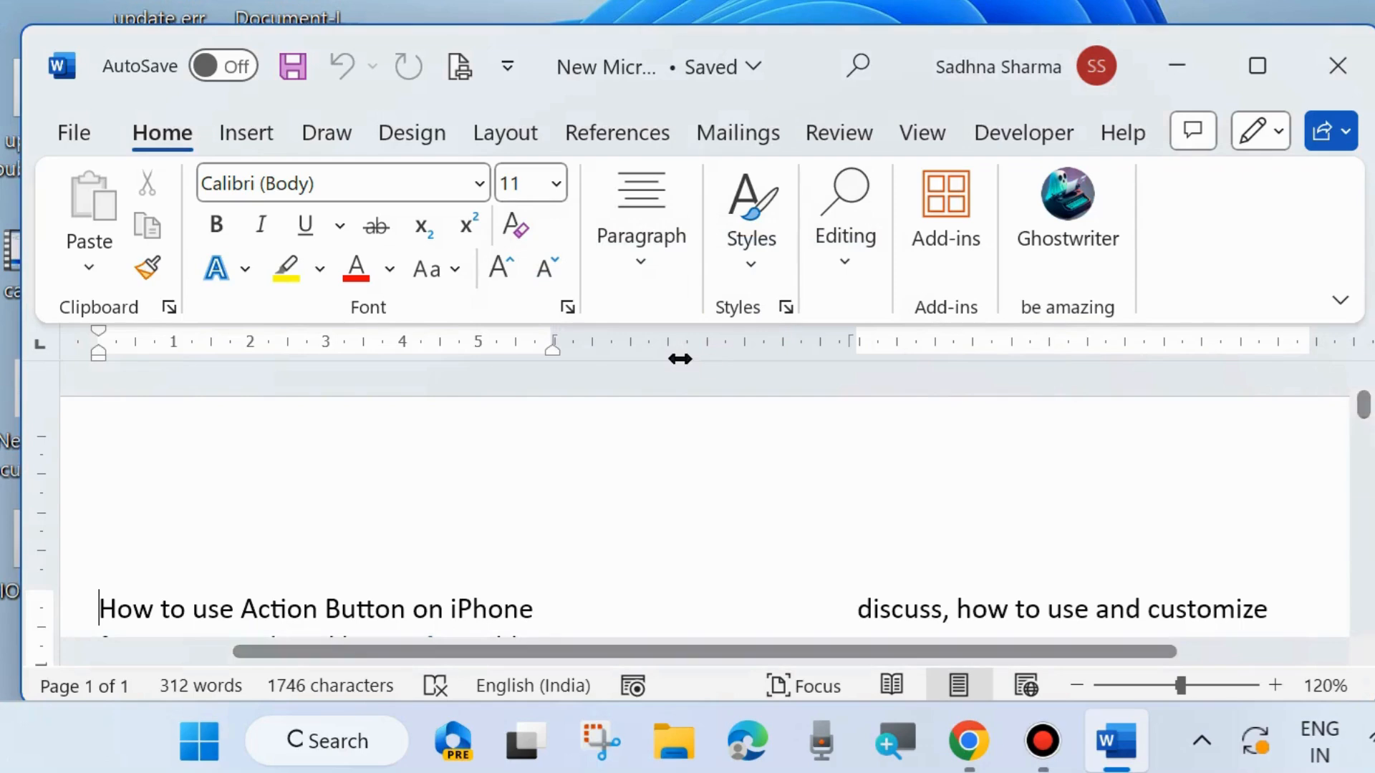
{"action": "mouse_move", "coordinate": [1177, 66]}
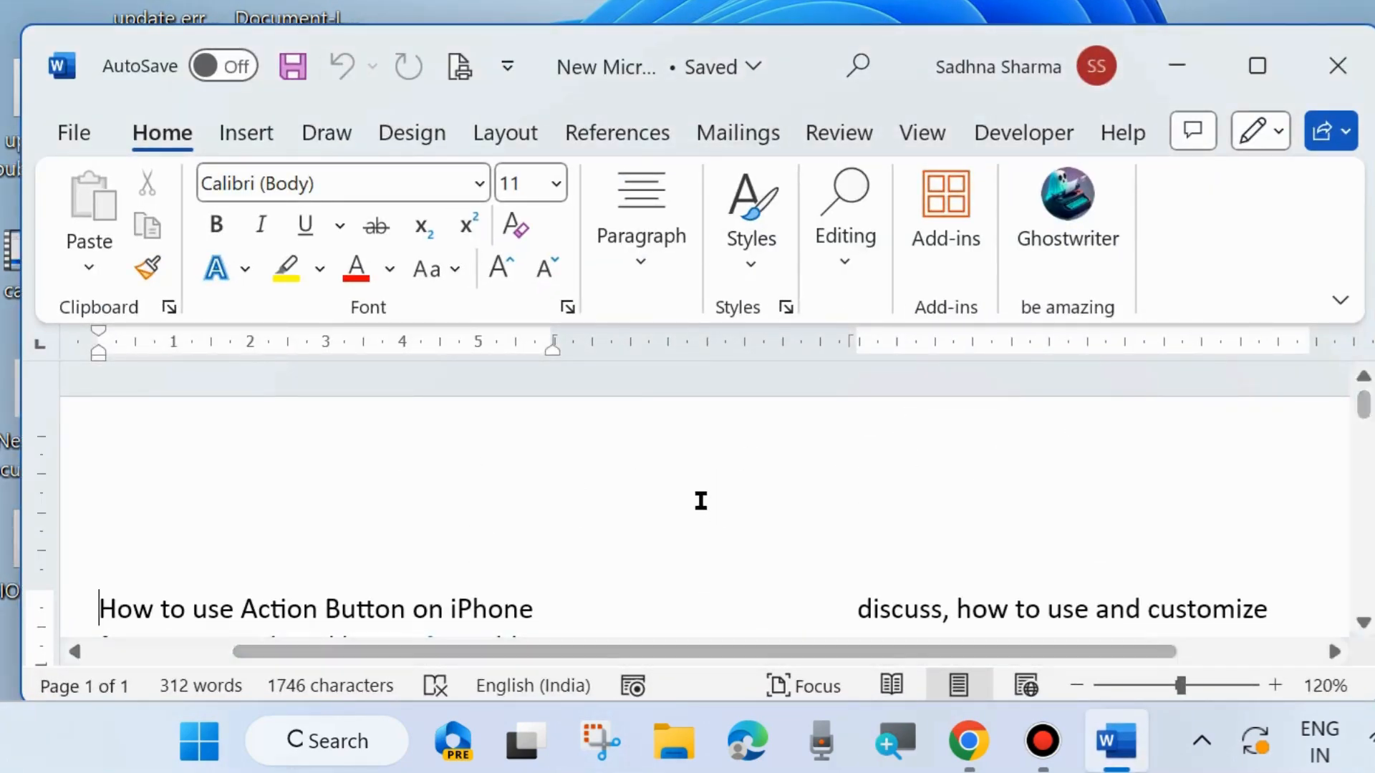
Review the desktop printer's Printer Properties dialog from the print screen and cancel it unchanged
{"action": "left_click", "coordinate": [73, 132]}
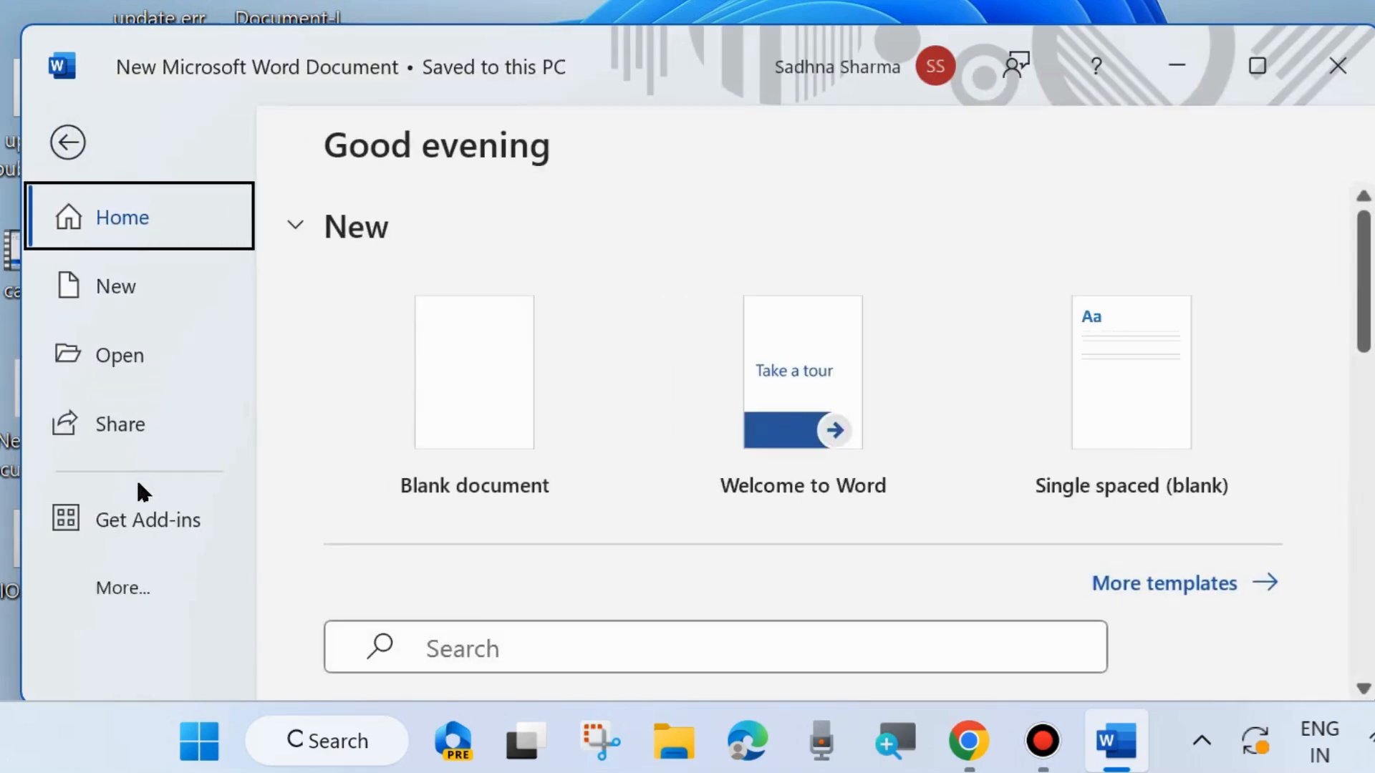
{"action": "mouse_move", "coordinate": [132, 236]}
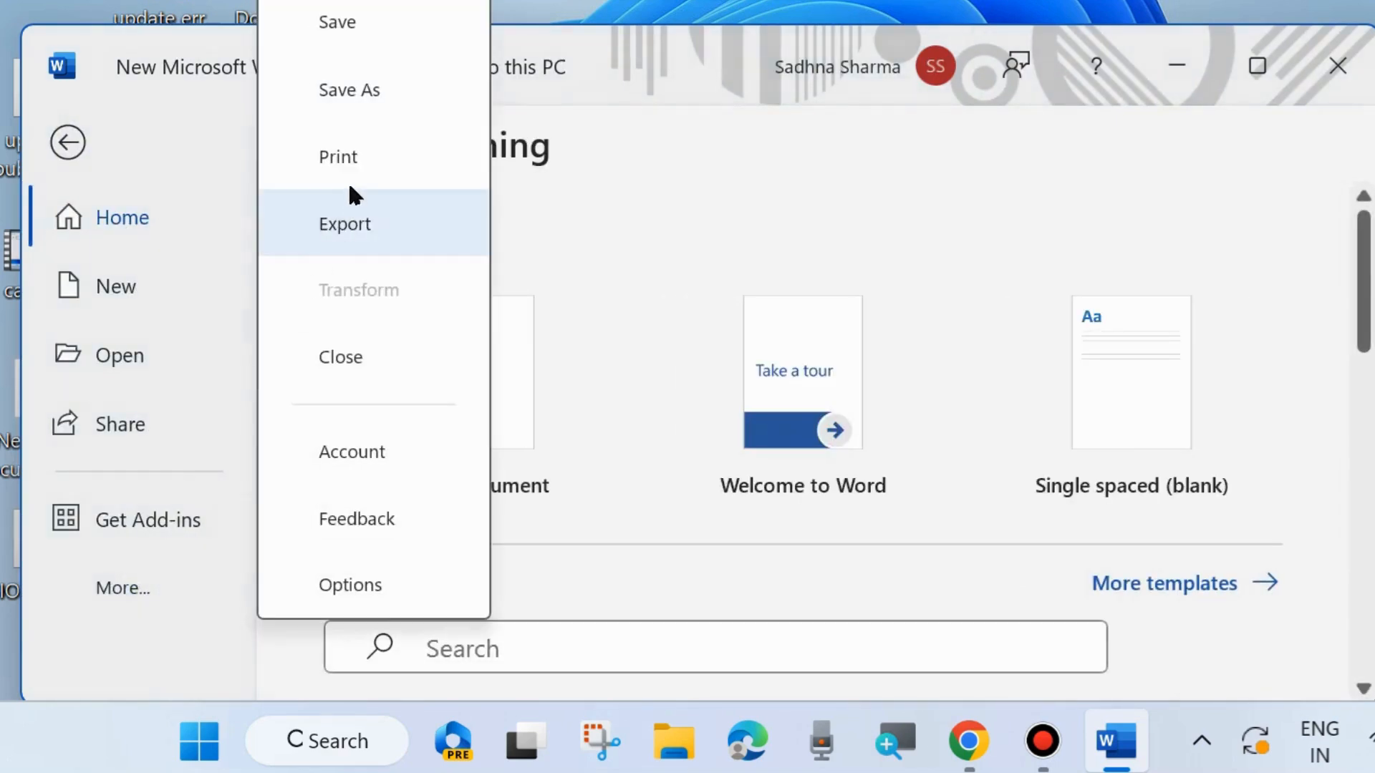
{"action": "left_click", "coordinate": [338, 157]}
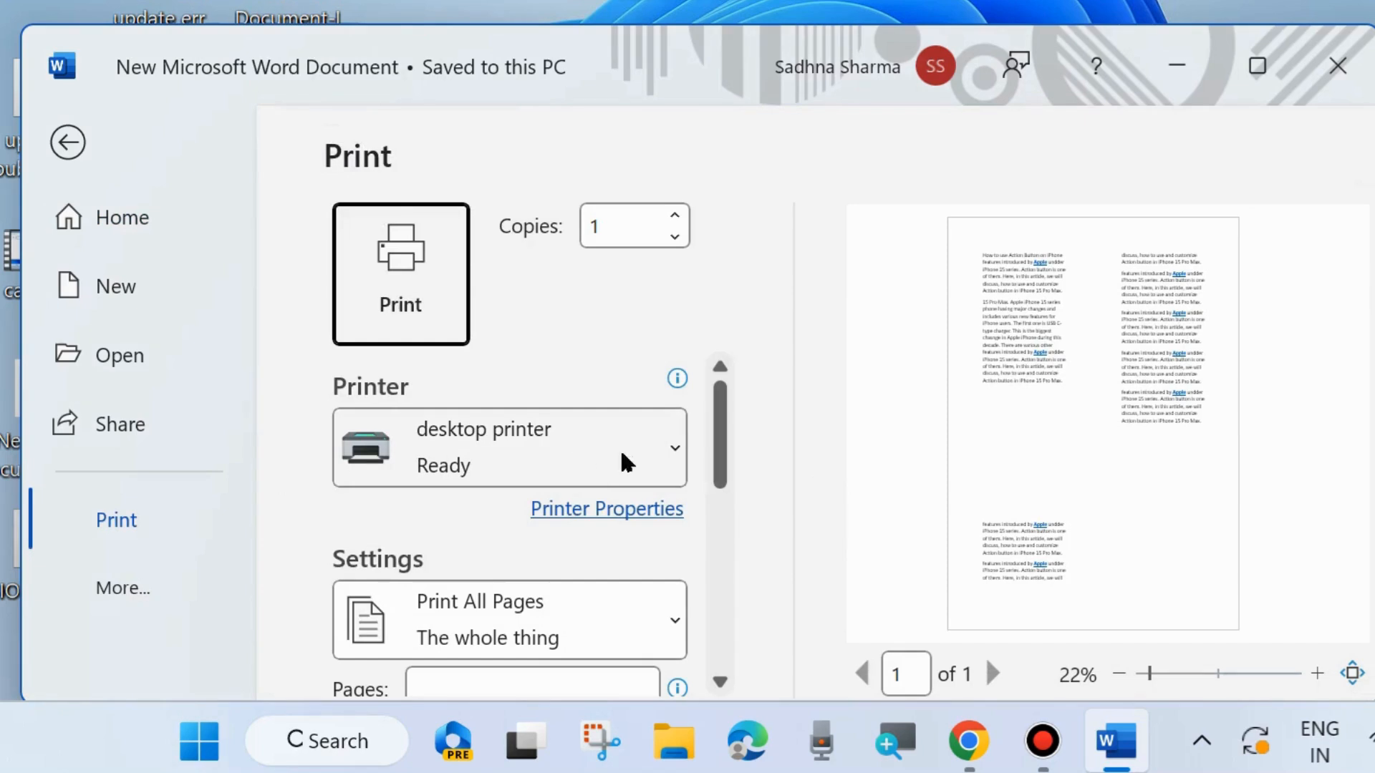
{"action": "left_click", "coordinate": [606, 509]}
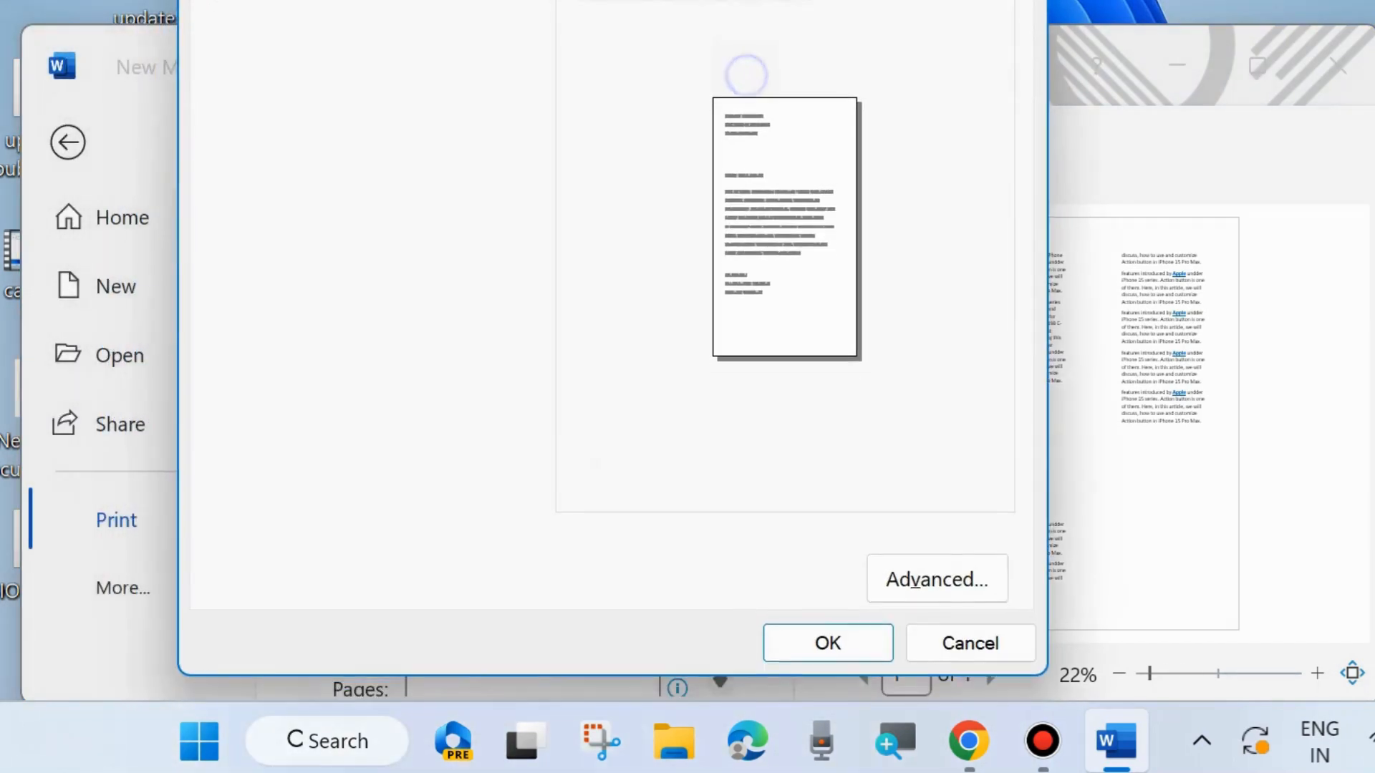
{"action": "left_click", "coordinate": [935, 580]}
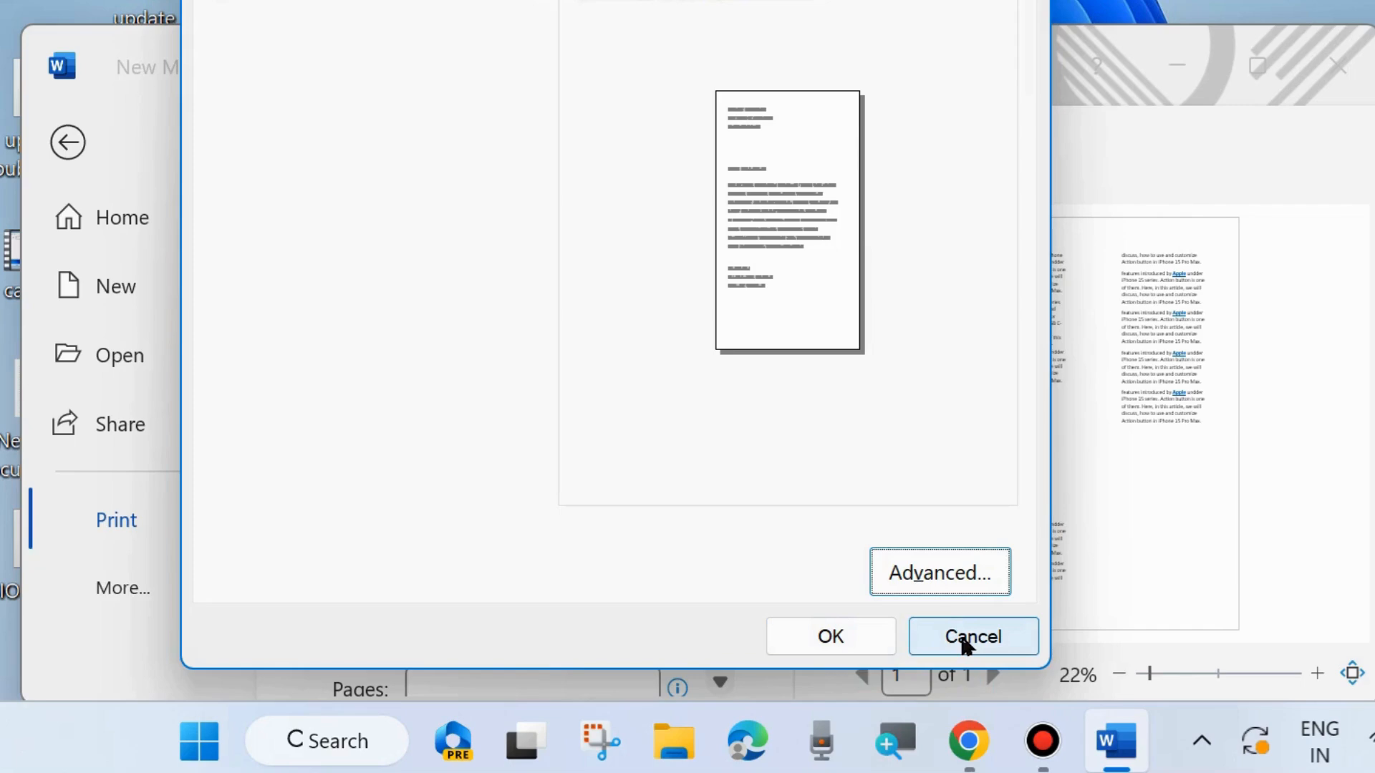
{"action": "left_click", "coordinate": [972, 636]}
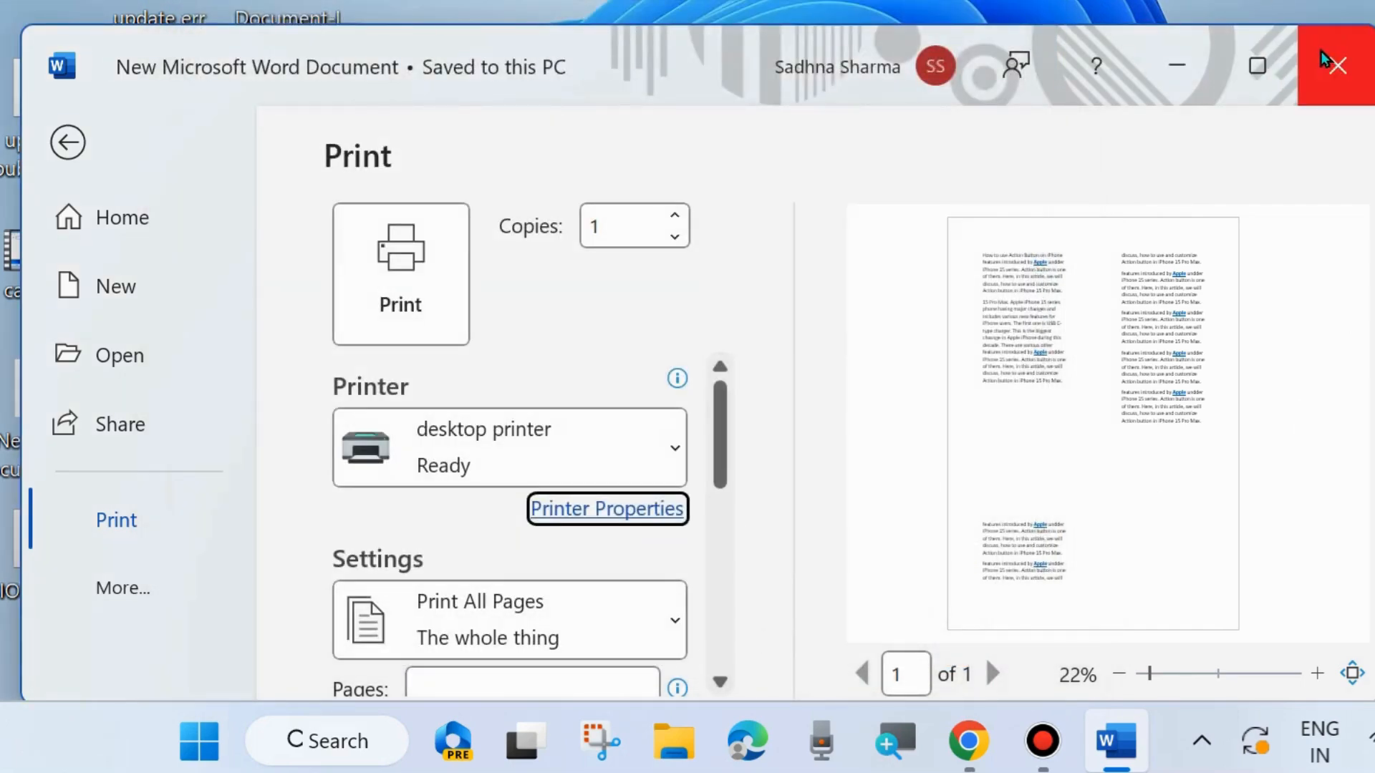
Close Word and go to Windows Settings' Bluetooth & devices section
{"action": "left_click", "coordinate": [1333, 65]}
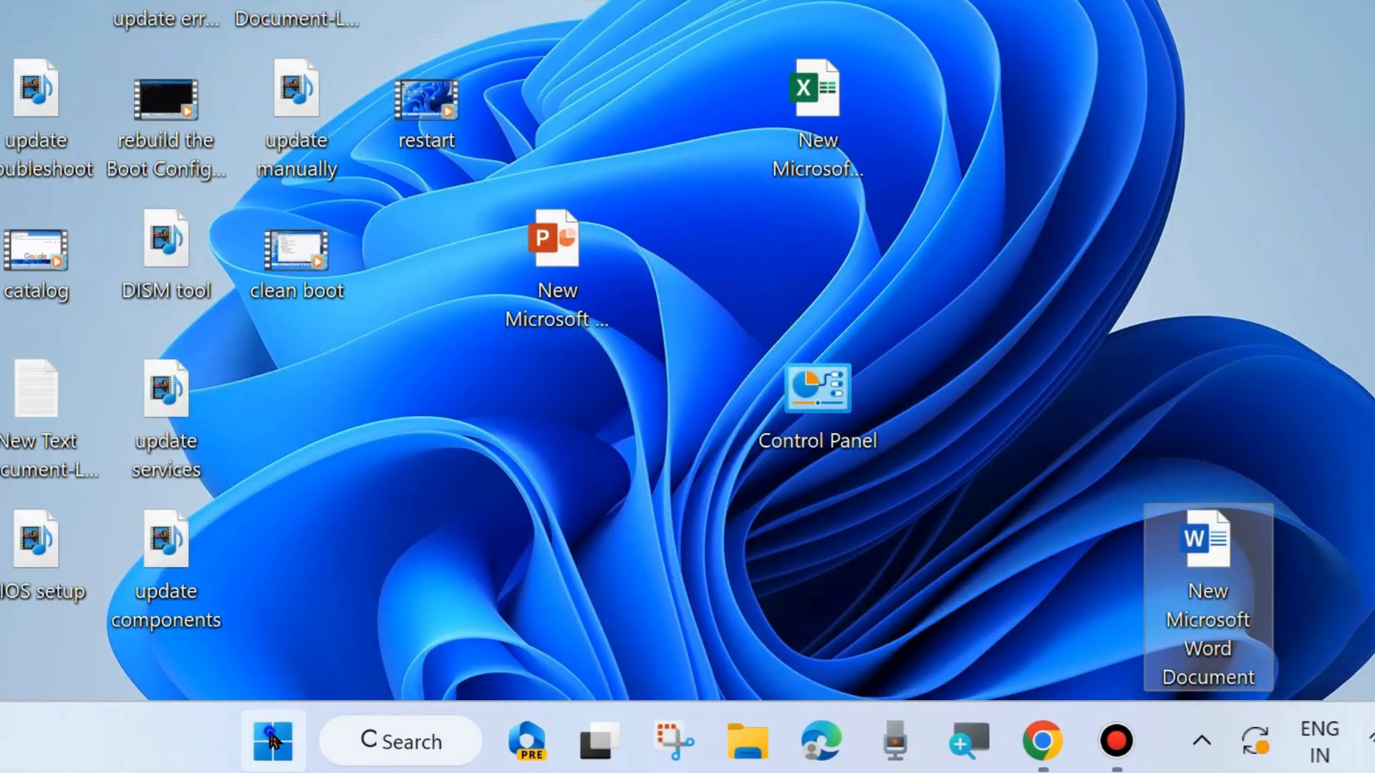
{"action": "left_click", "coordinate": [272, 741]}
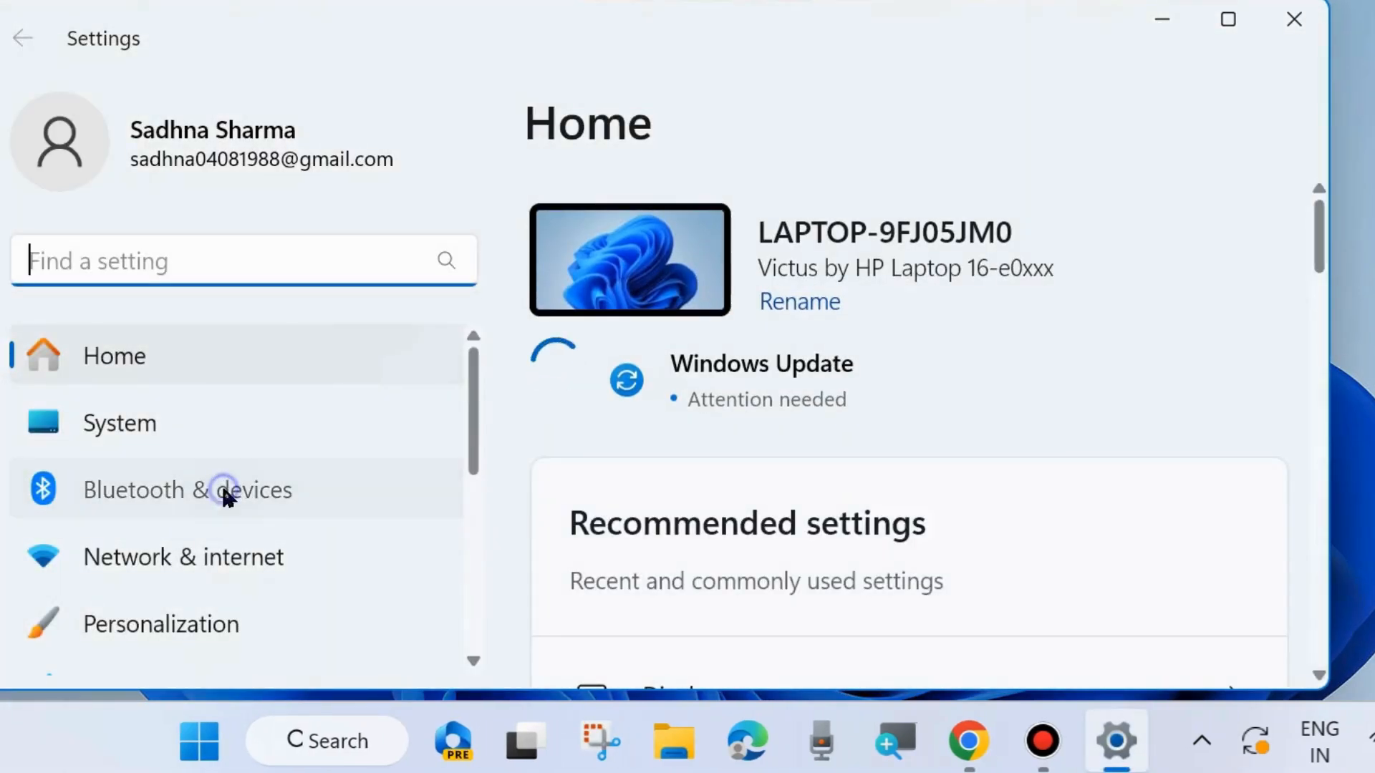
{"action": "left_click", "coordinate": [187, 490]}
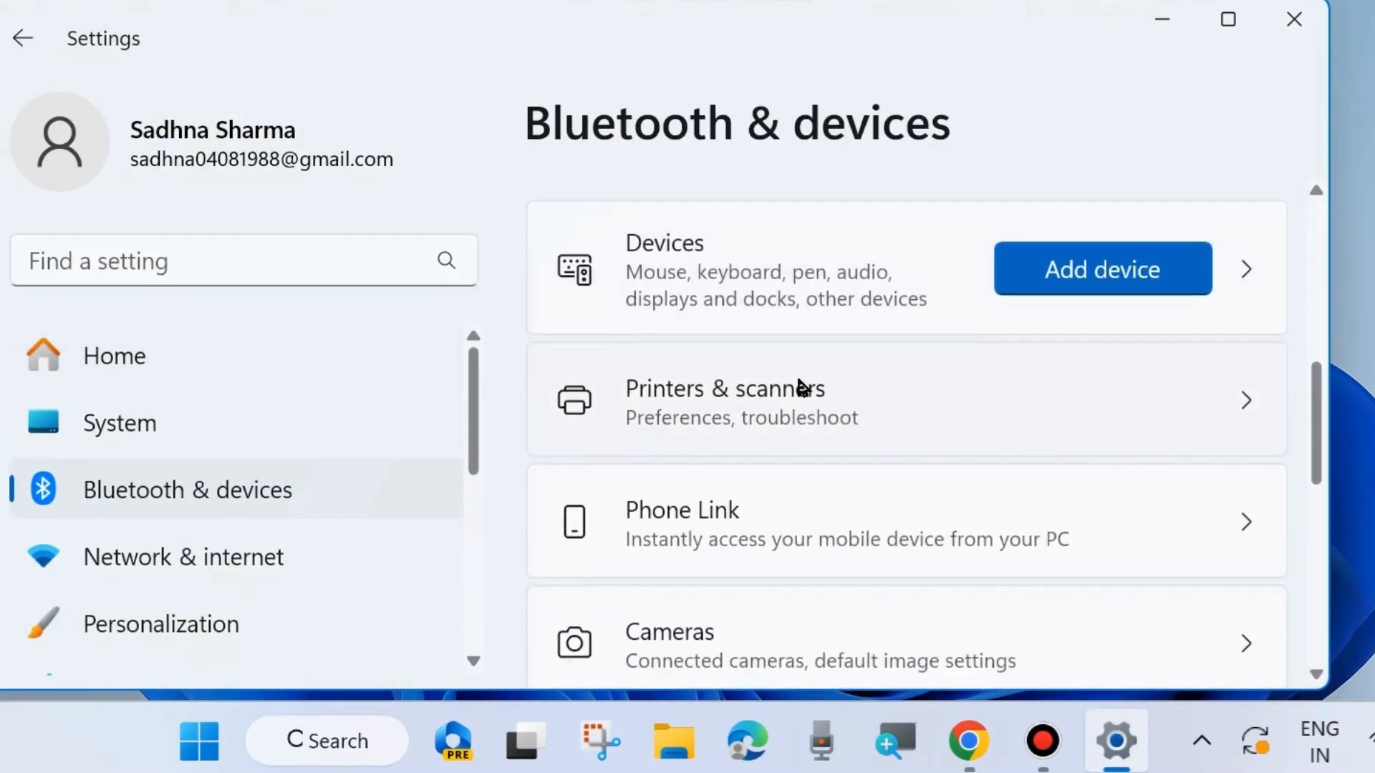
Open the desktop printer's page under Printers & scanners and scroll to its printing preferences
{"action": "left_click", "coordinate": [724, 399]}
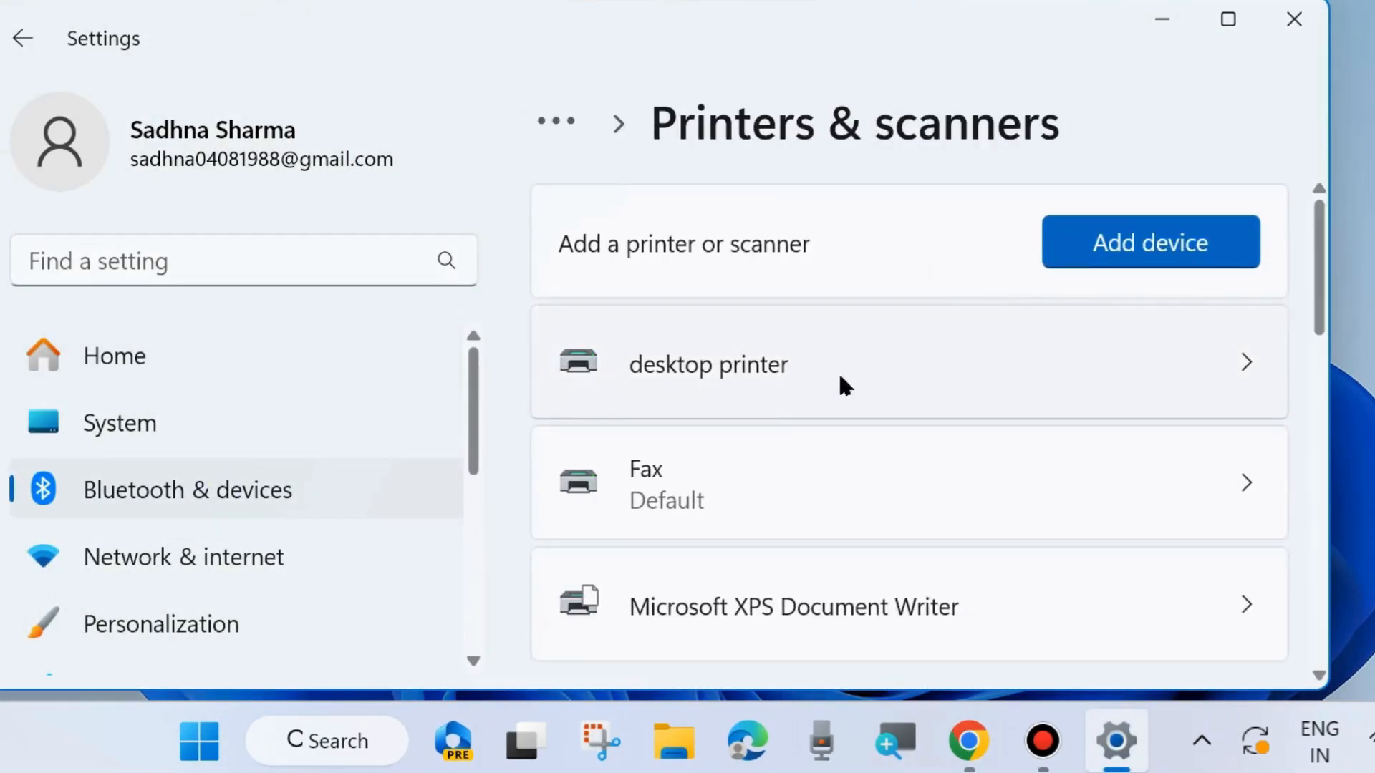
{"action": "left_click", "coordinate": [708, 365]}
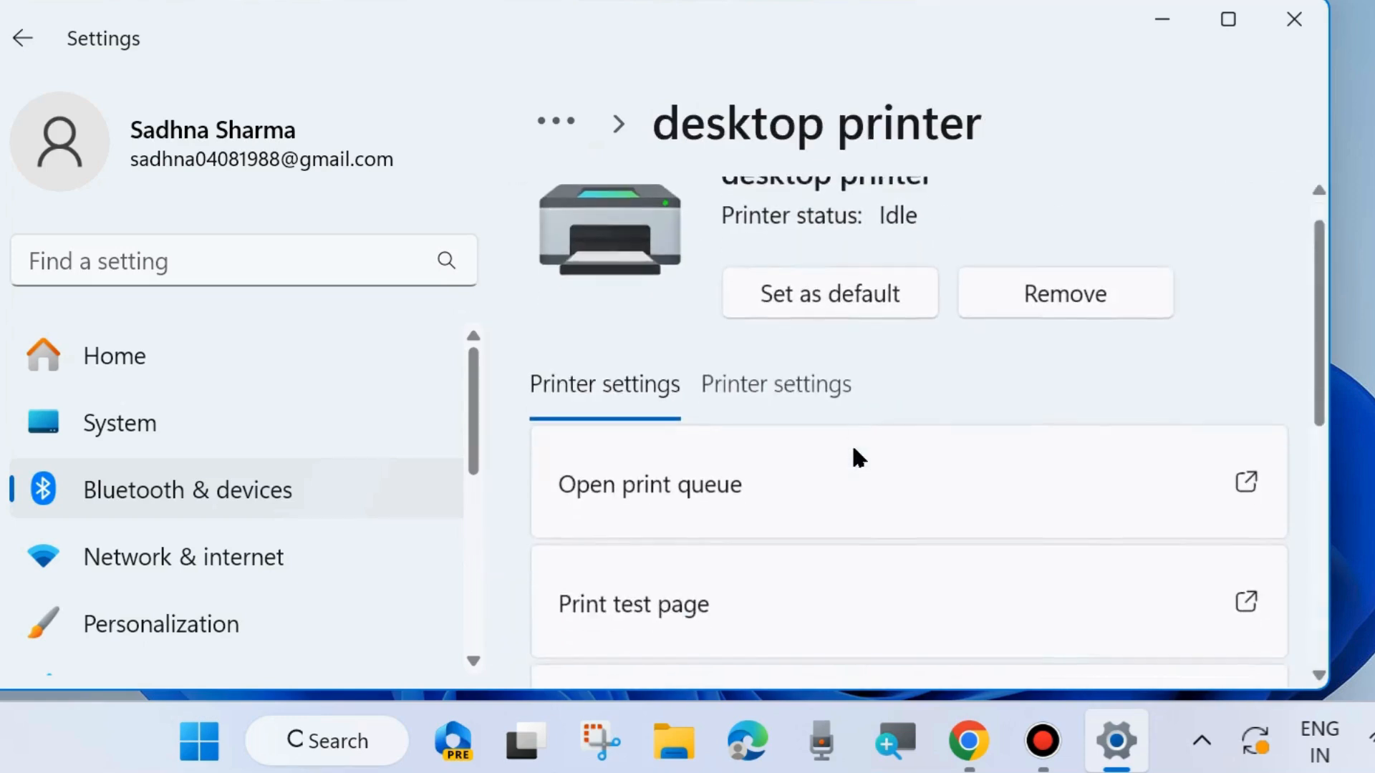
{"action": "scroll", "scroll_direction": "down", "scroll_amount": 3}
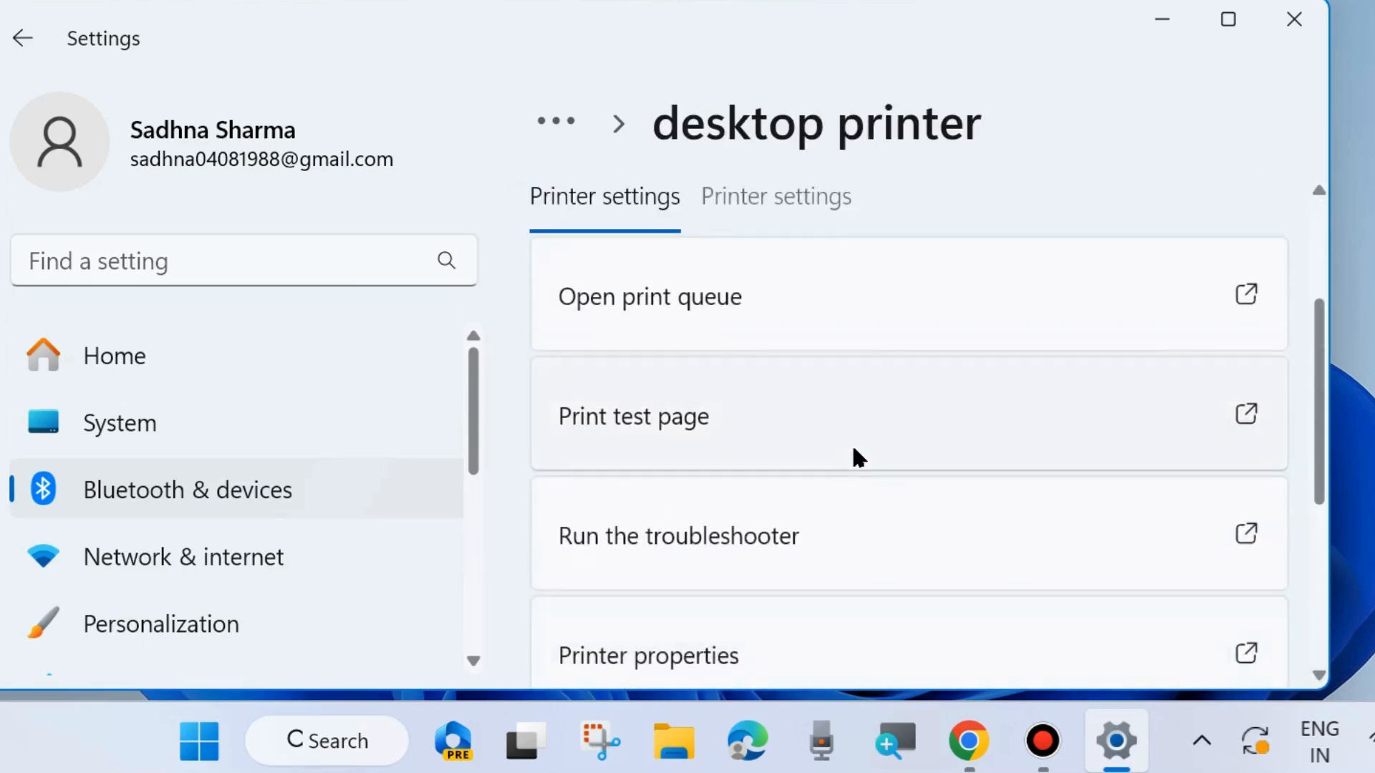
{"action": "scroll", "scroll_direction": "down", "scroll_amount": 3}
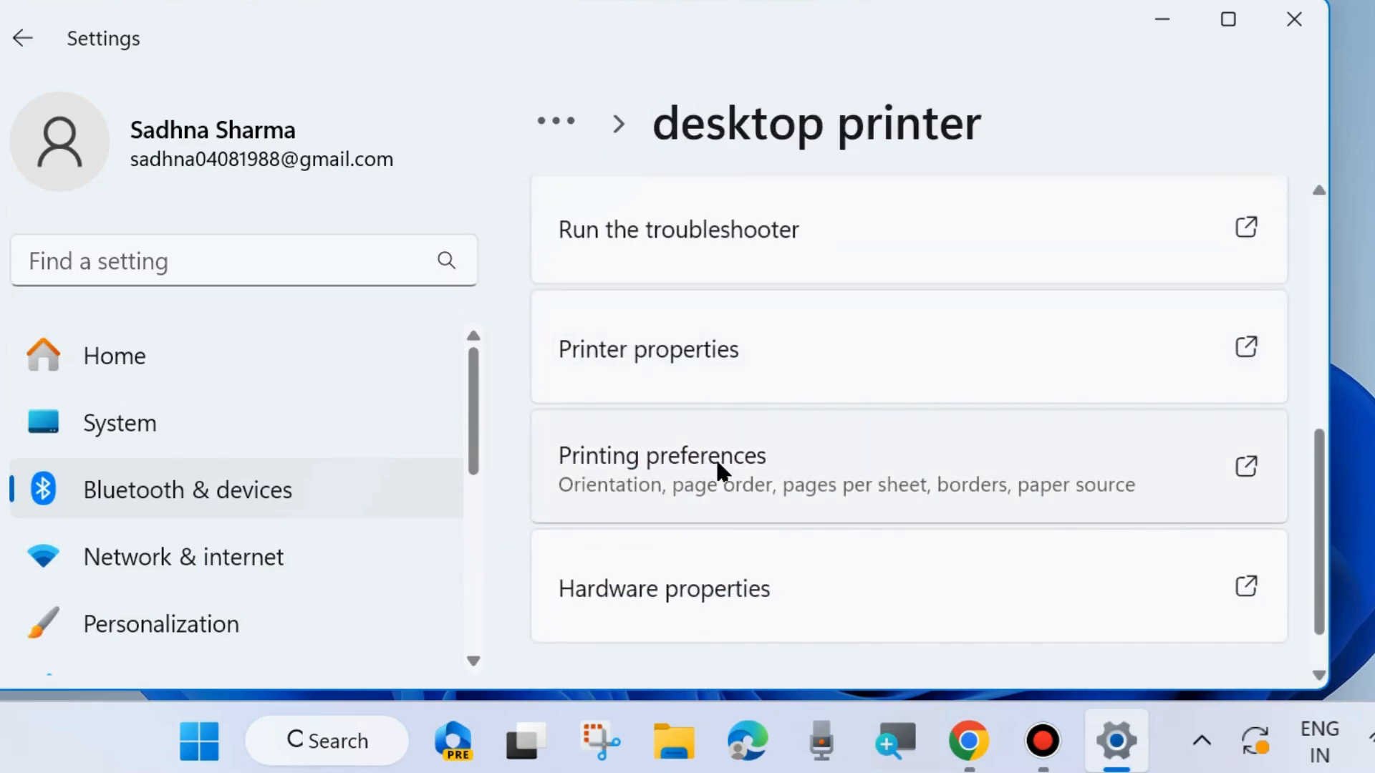
{"action": "left_click", "coordinate": [647, 348]}
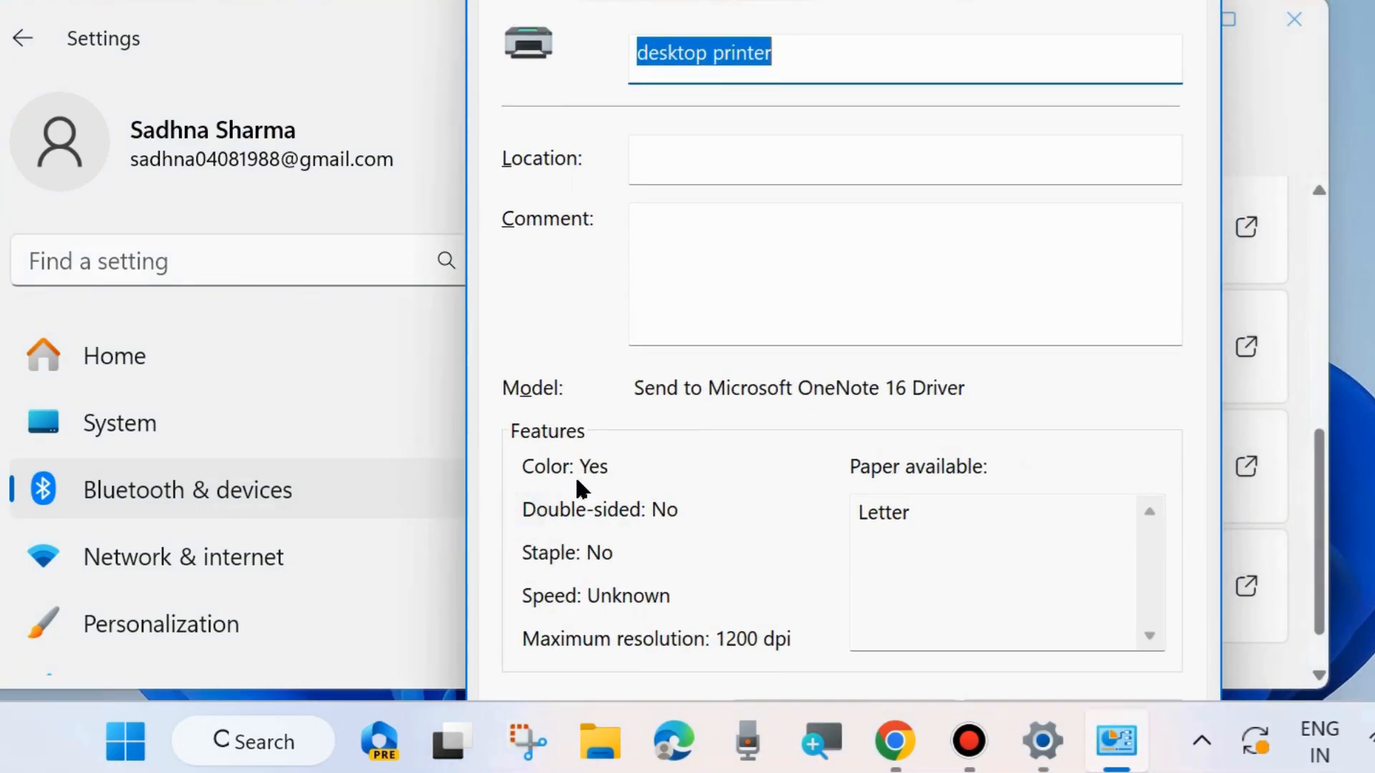
{"action": "mouse_move", "coordinate": [525, 509]}
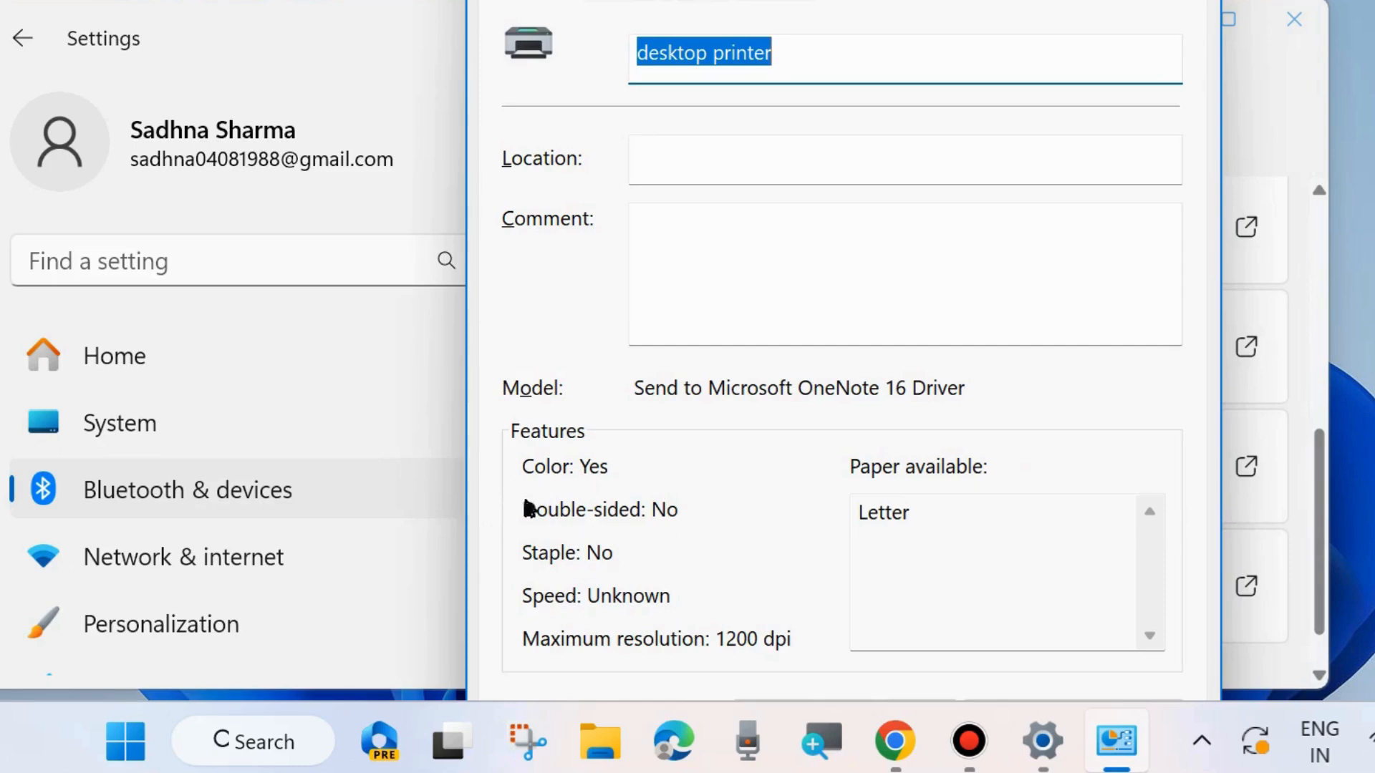
{"action": "mouse_move", "coordinate": [709, 525]}
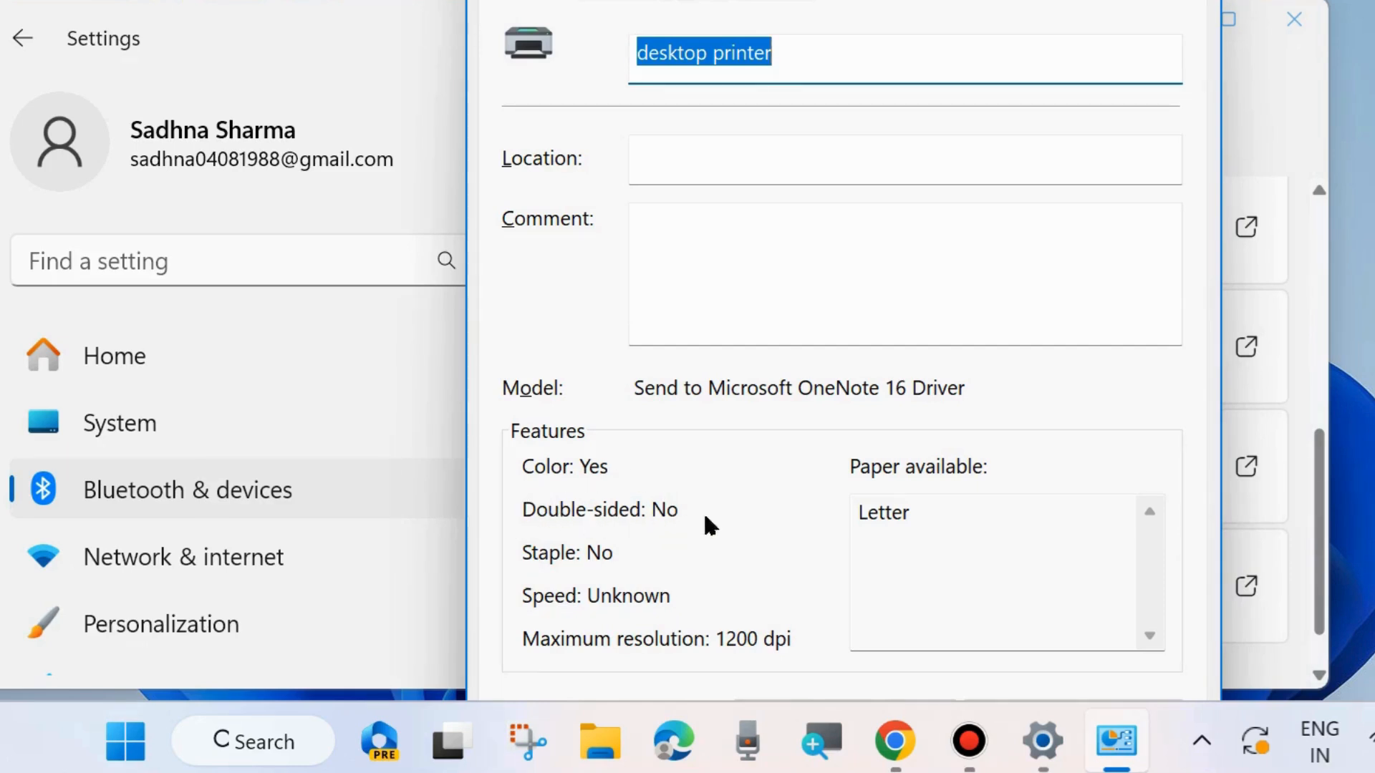
{"action": "mouse_move", "coordinate": [653, 522]}
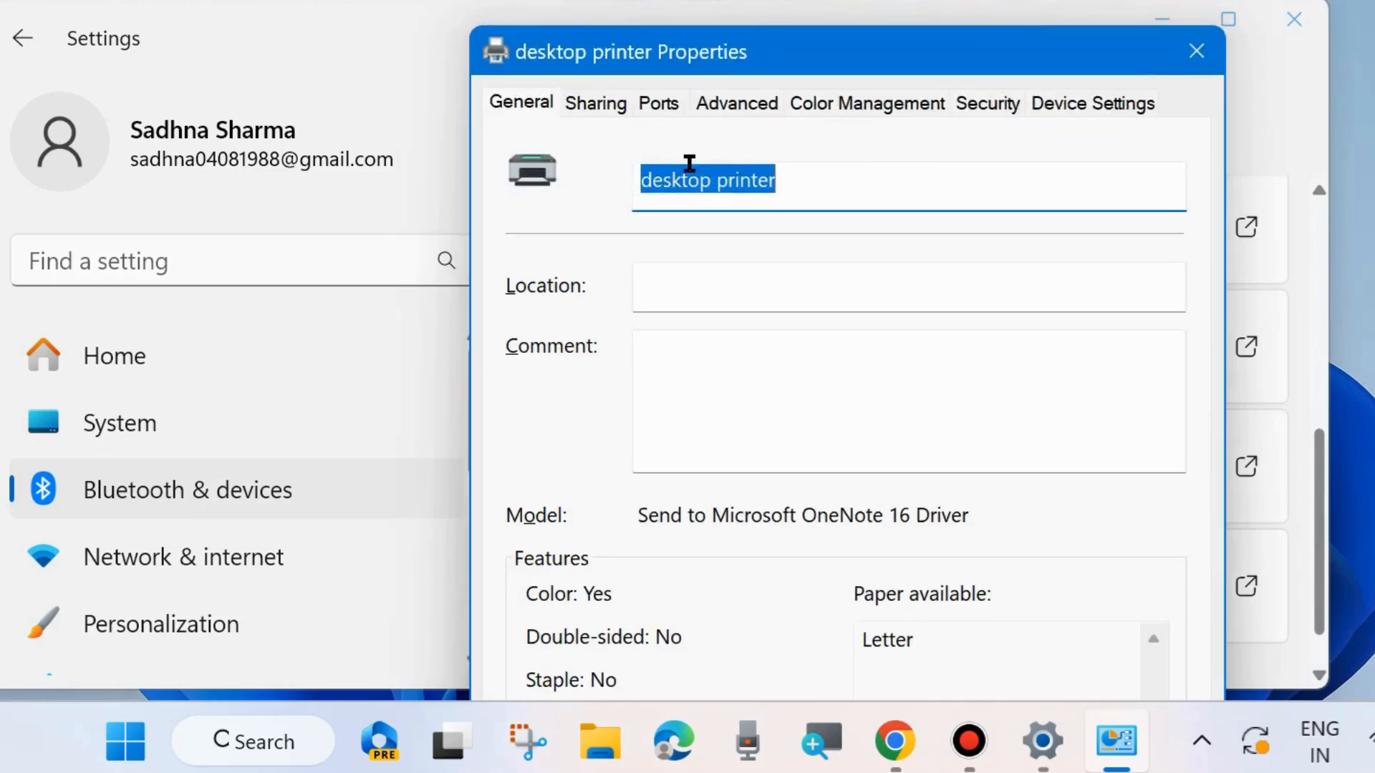
{"action": "scroll", "scroll_direction": "down", "scroll_amount": 3}
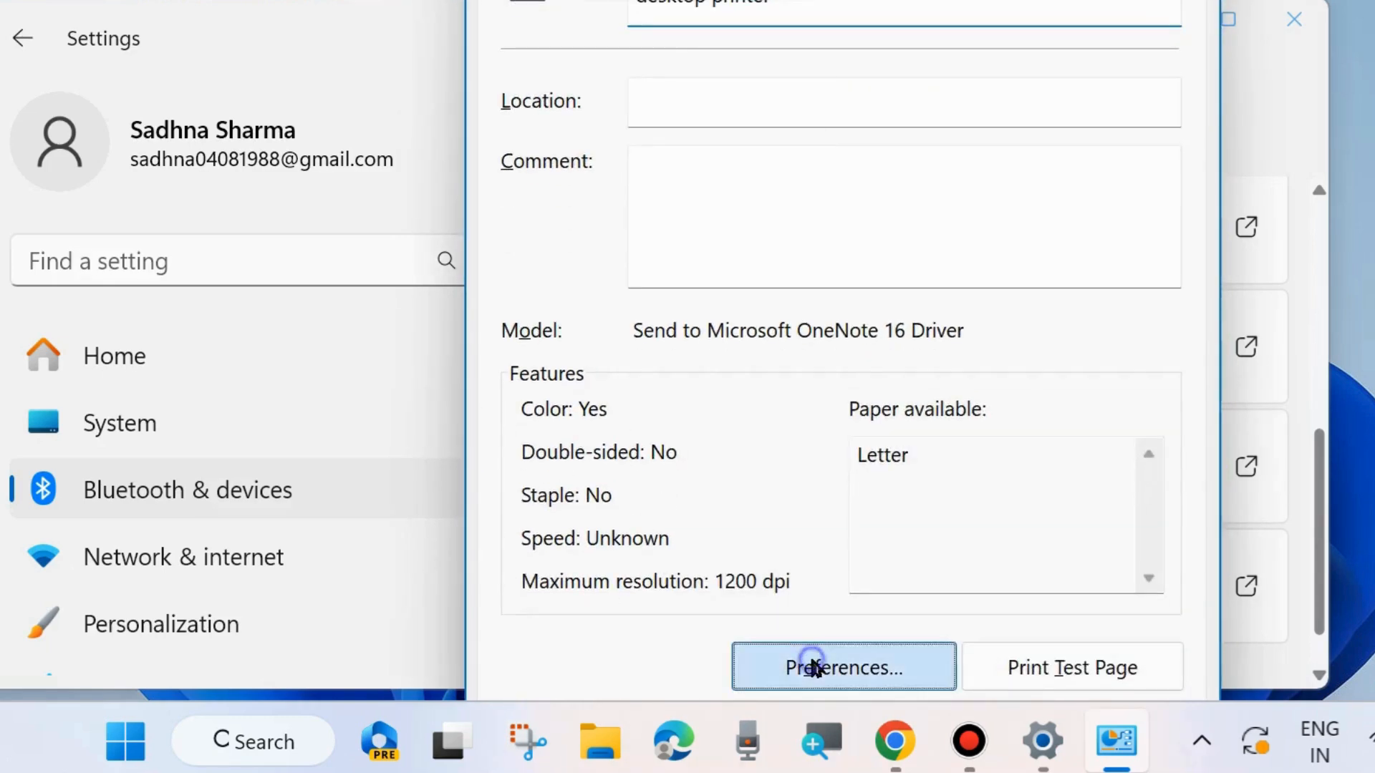
{"action": "left_click", "coordinate": [842, 668]}
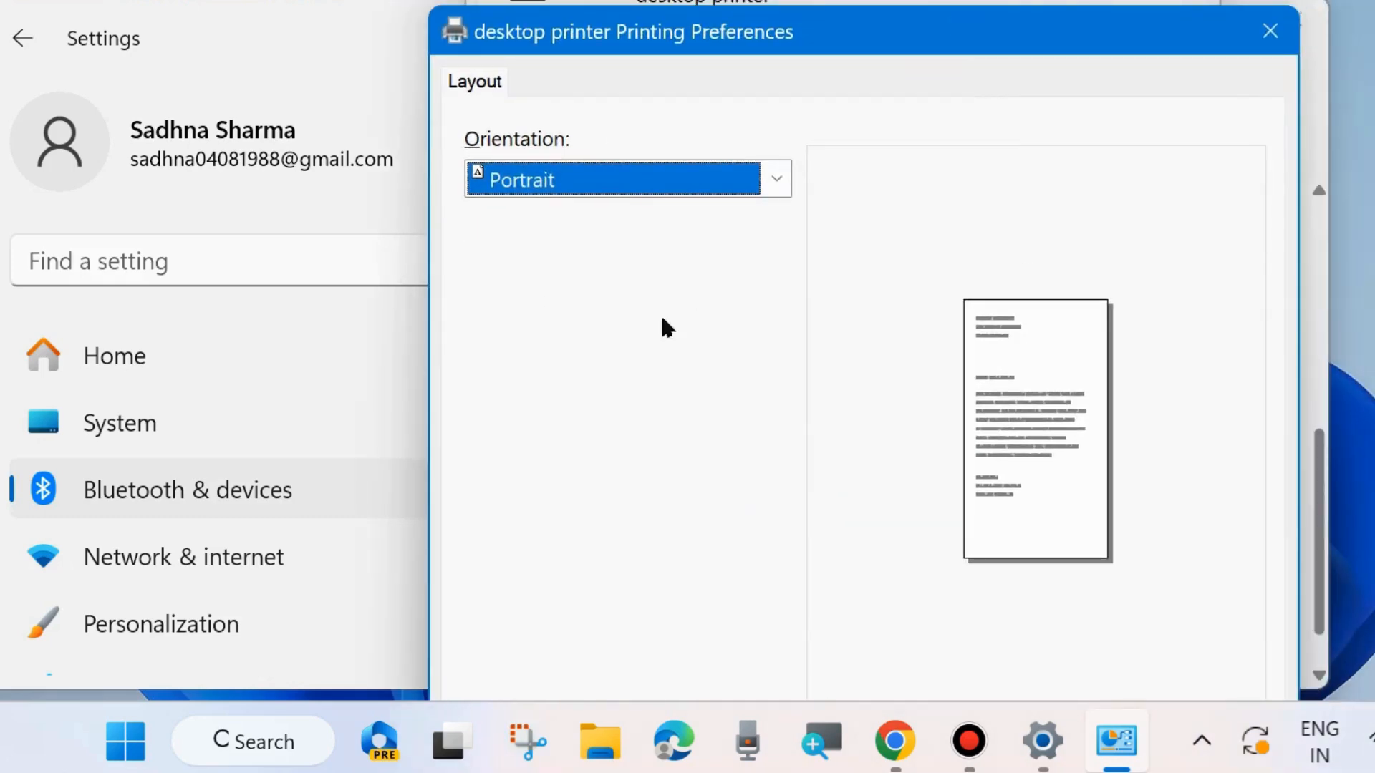
{"action": "left_click", "coordinate": [1269, 31]}
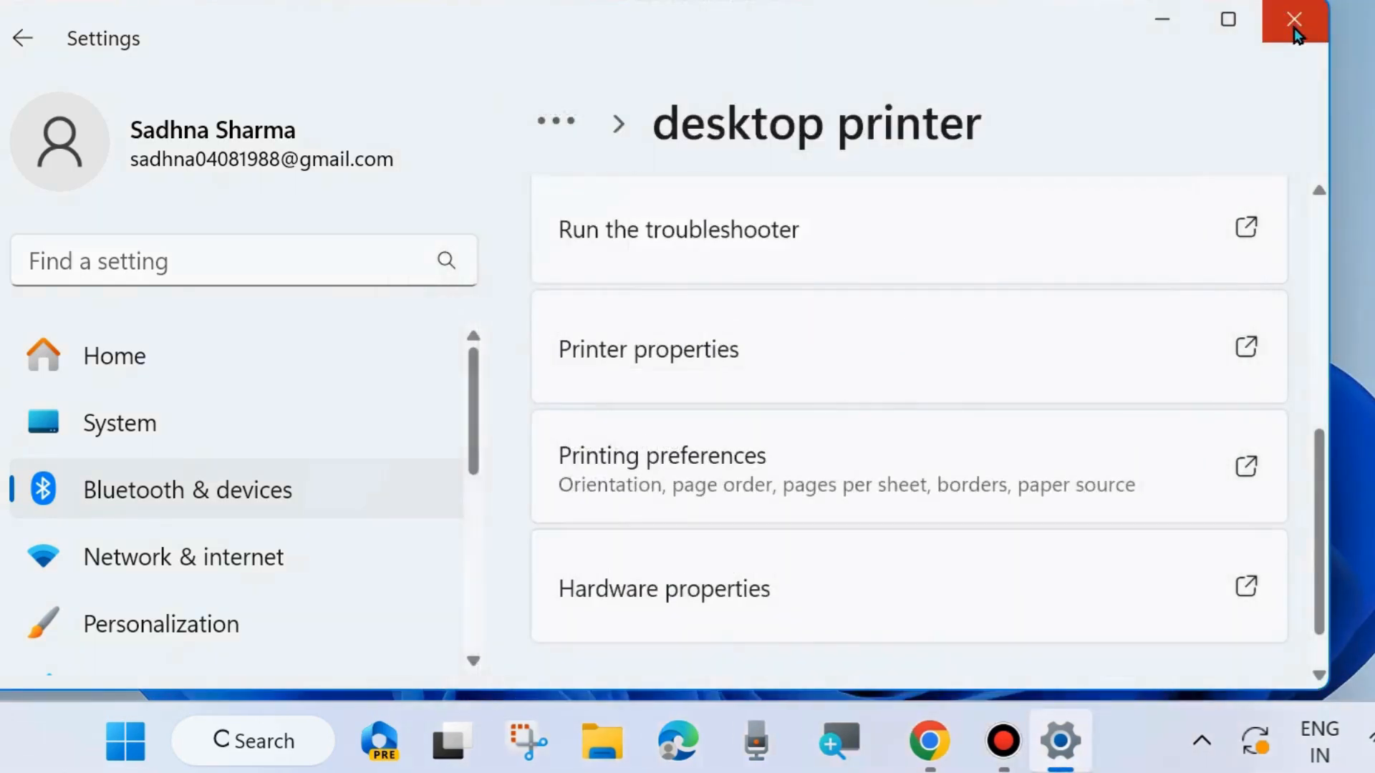